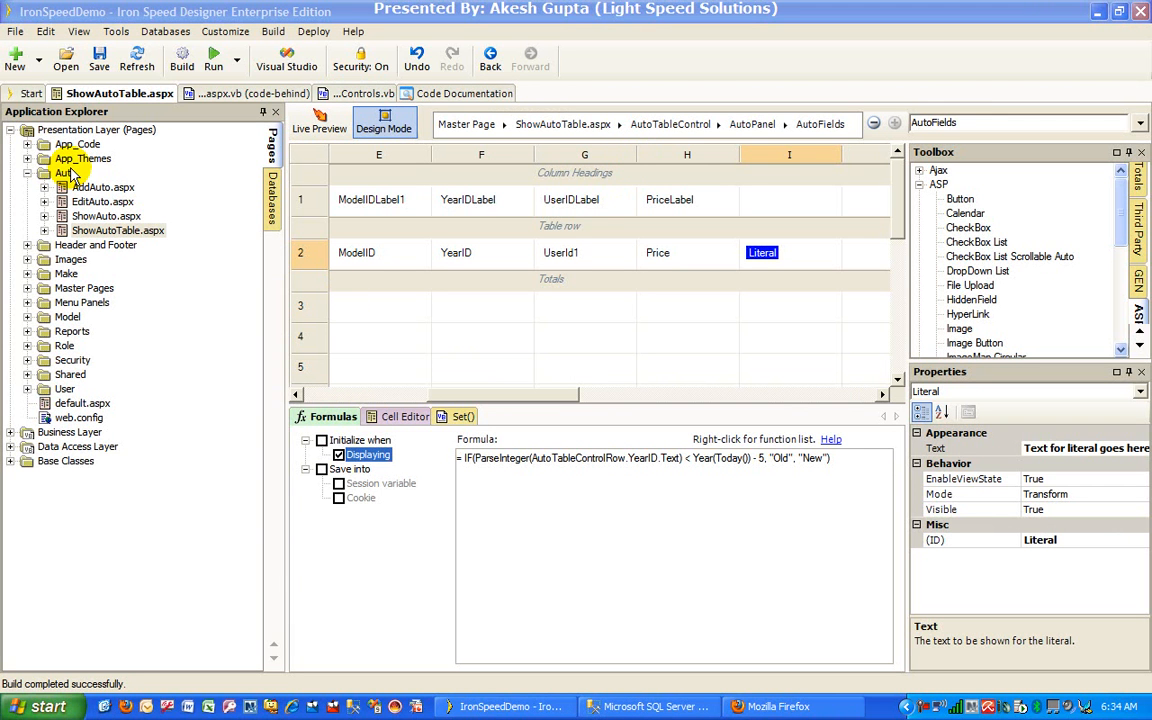
pyautogui.moveTo(380, 375)
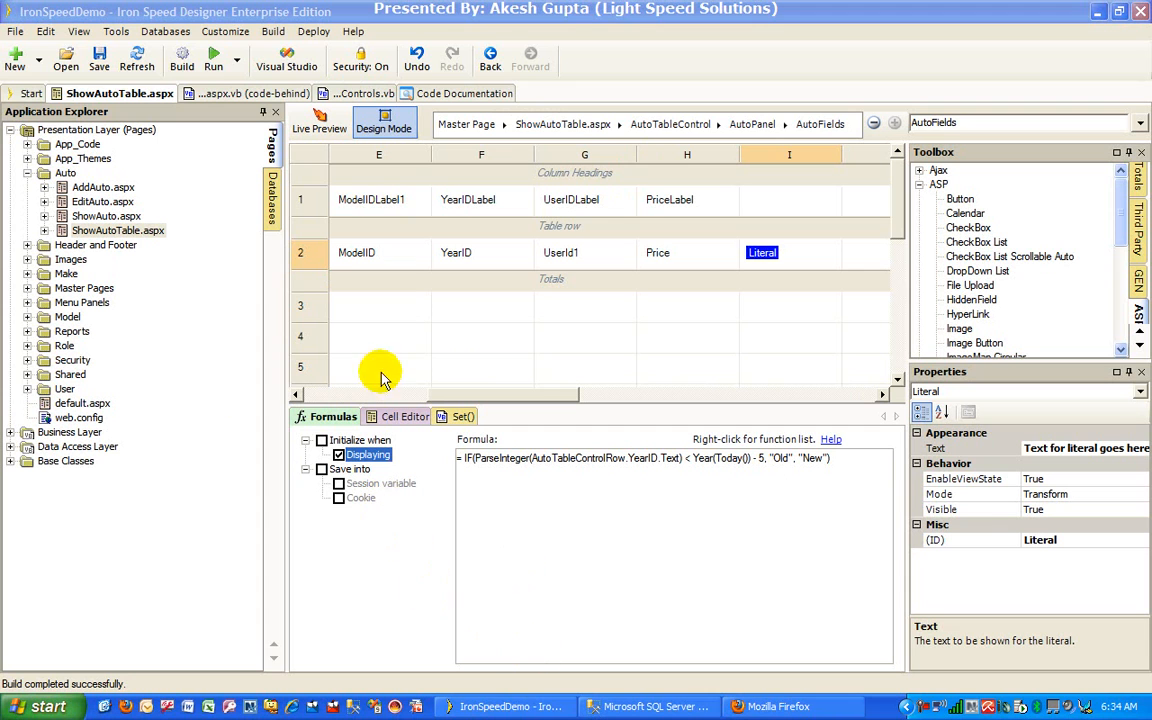
pyautogui.moveTo(775, 706)
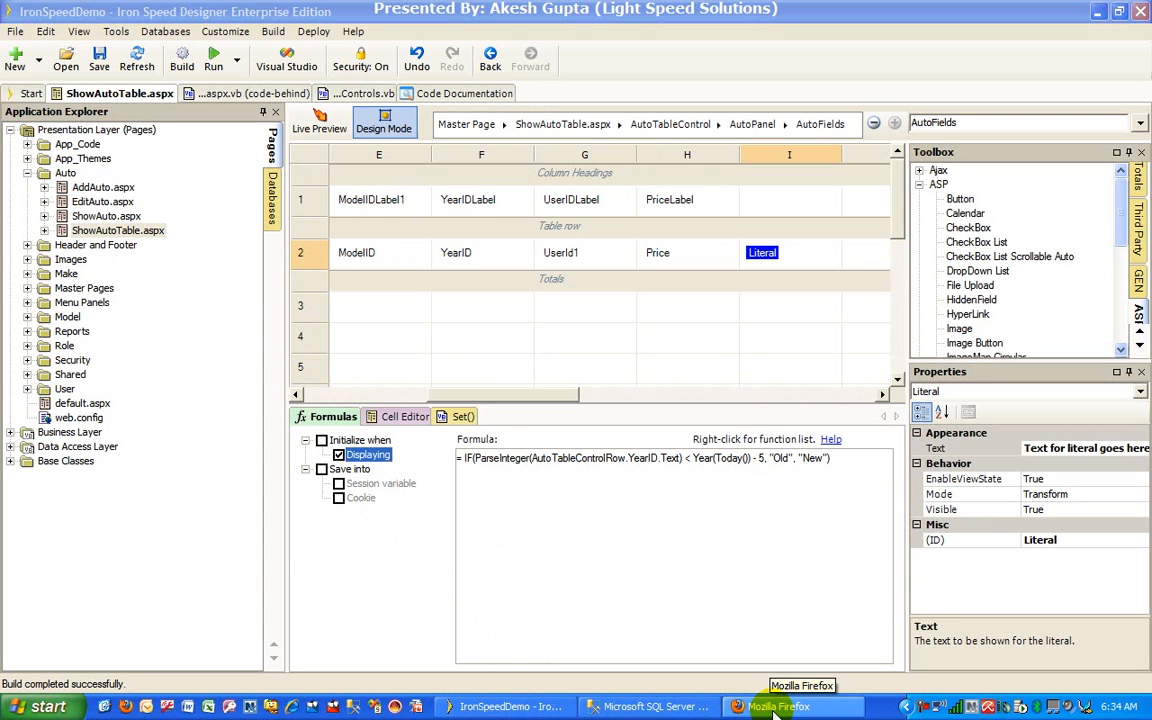
# Sign in to the generated app in Firefox with the autocompleted user name and password
pyautogui.click(775, 707)
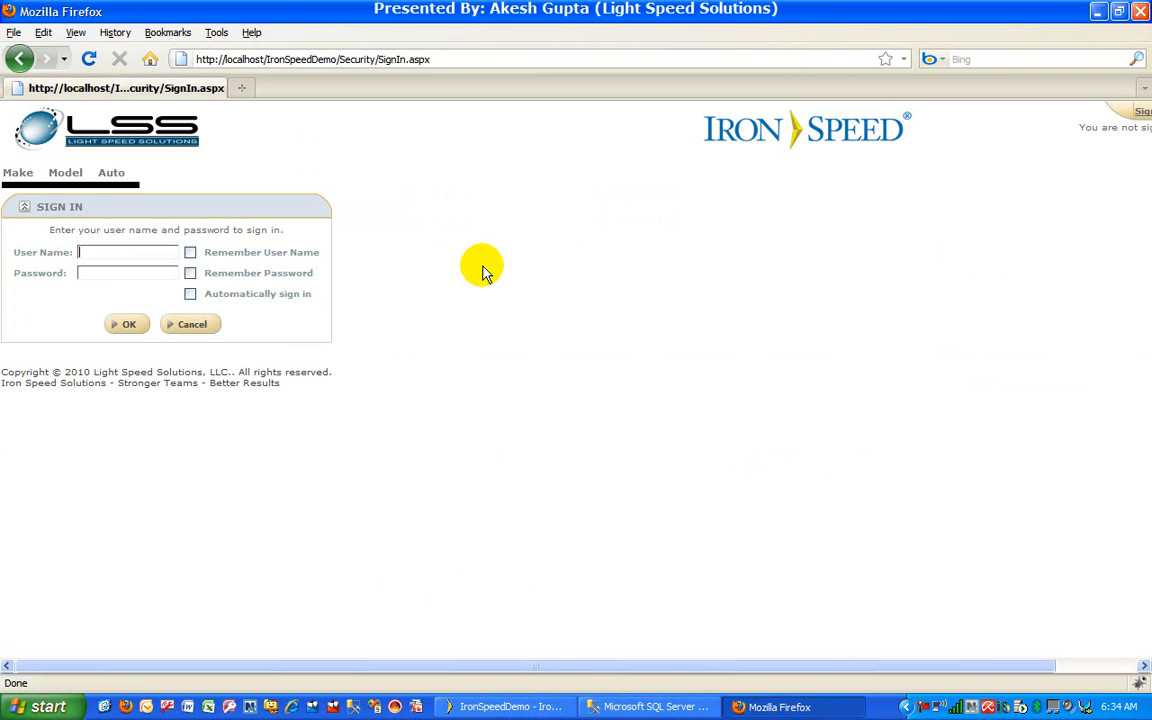
pyautogui.moveTo(90, 290)
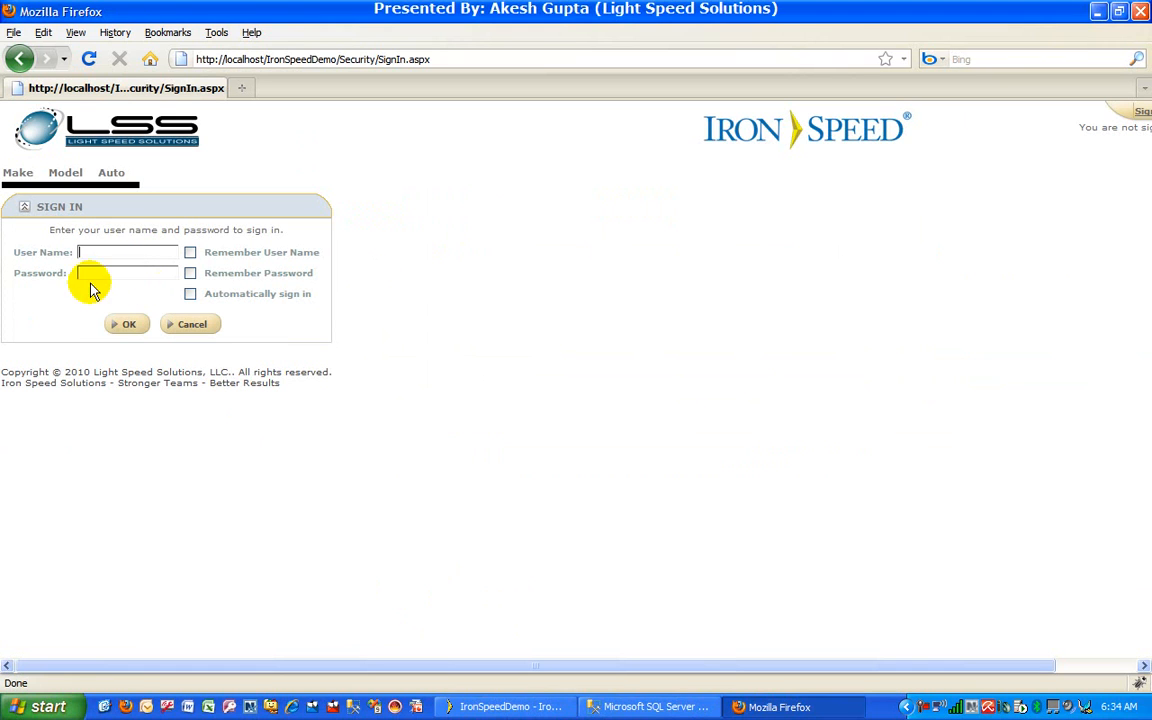
pyautogui.write('akel')
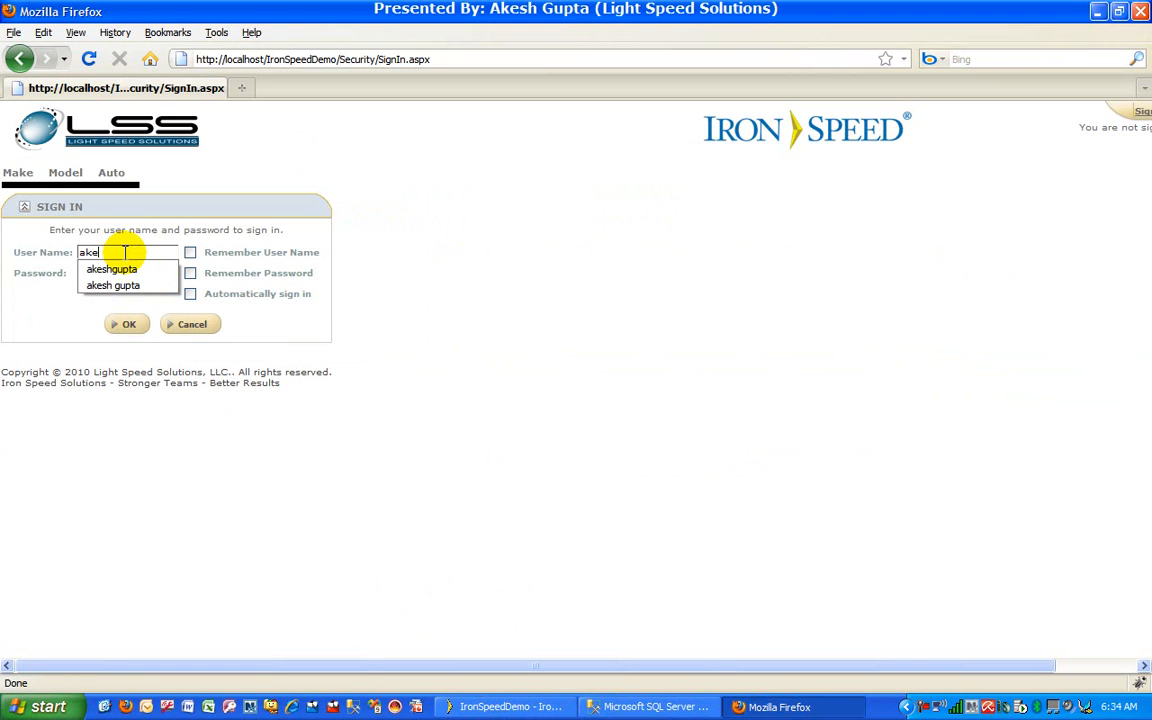
pyautogui.click(112, 269)
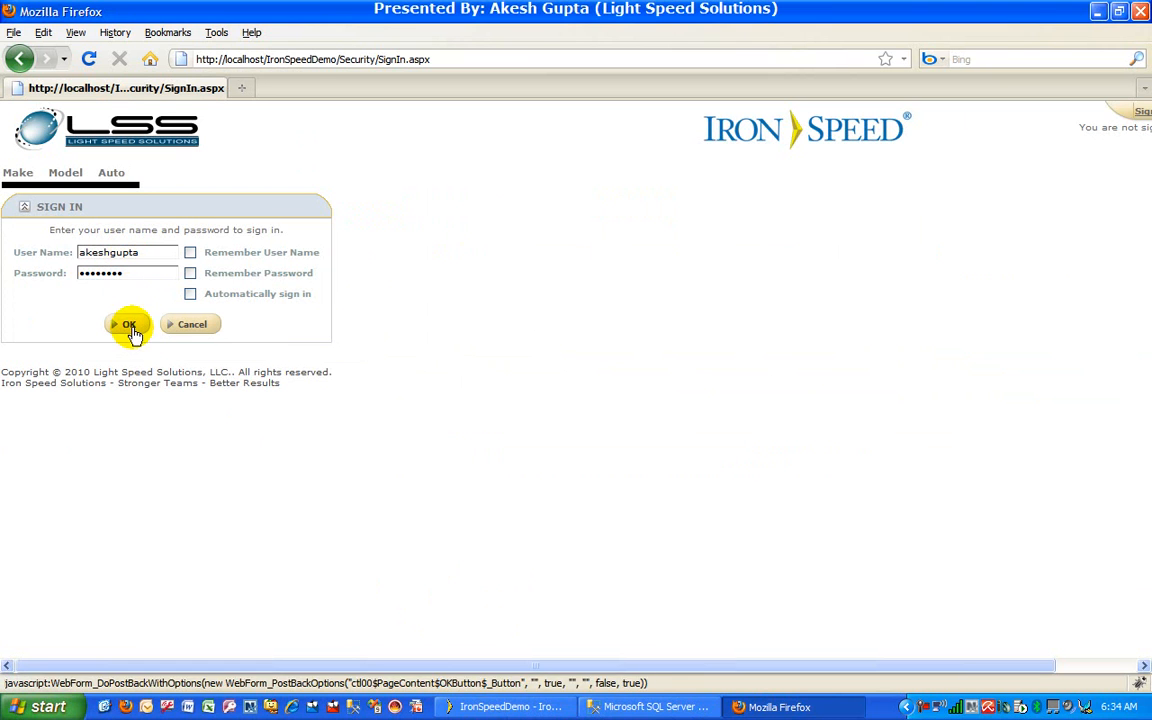
pyautogui.click(128, 324)
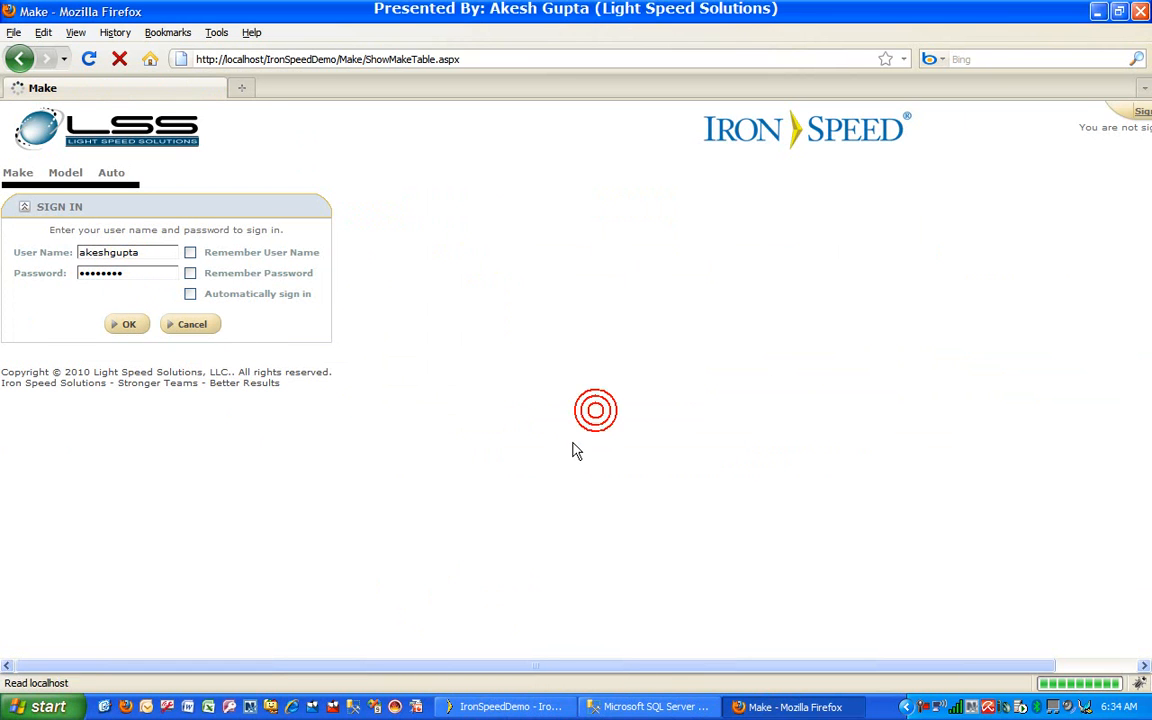
# Open the Auto records table, then view the list of users
pyautogui.click(128, 323)
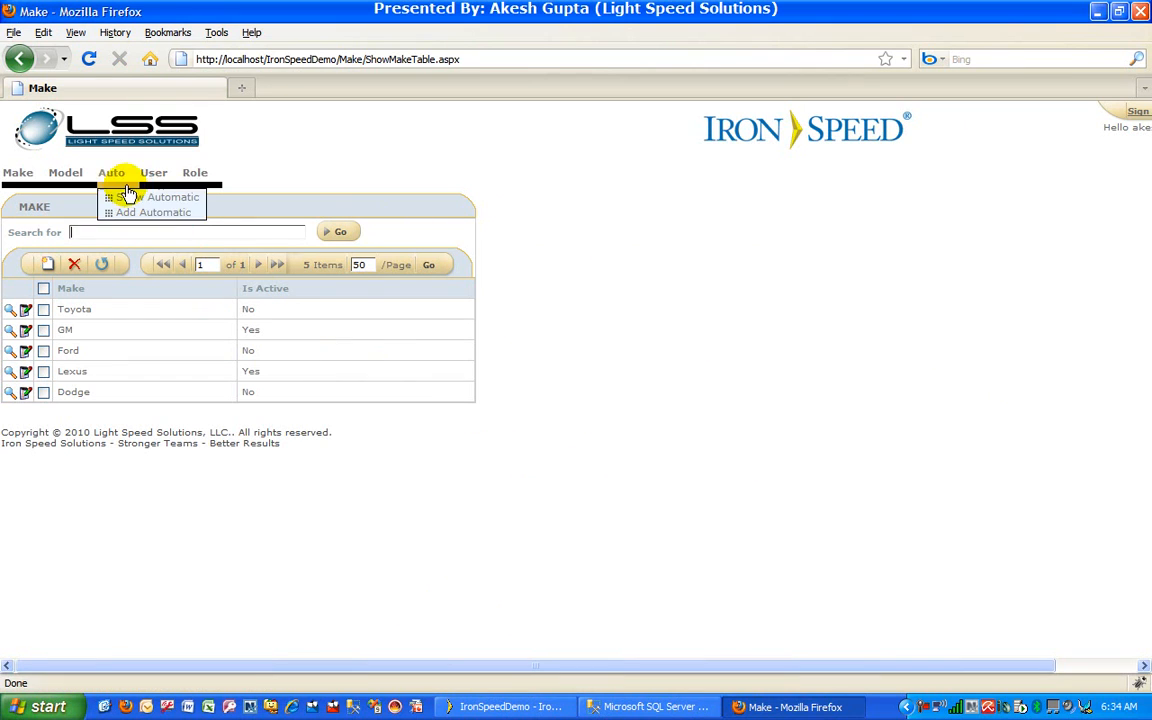
pyautogui.click(172, 197)
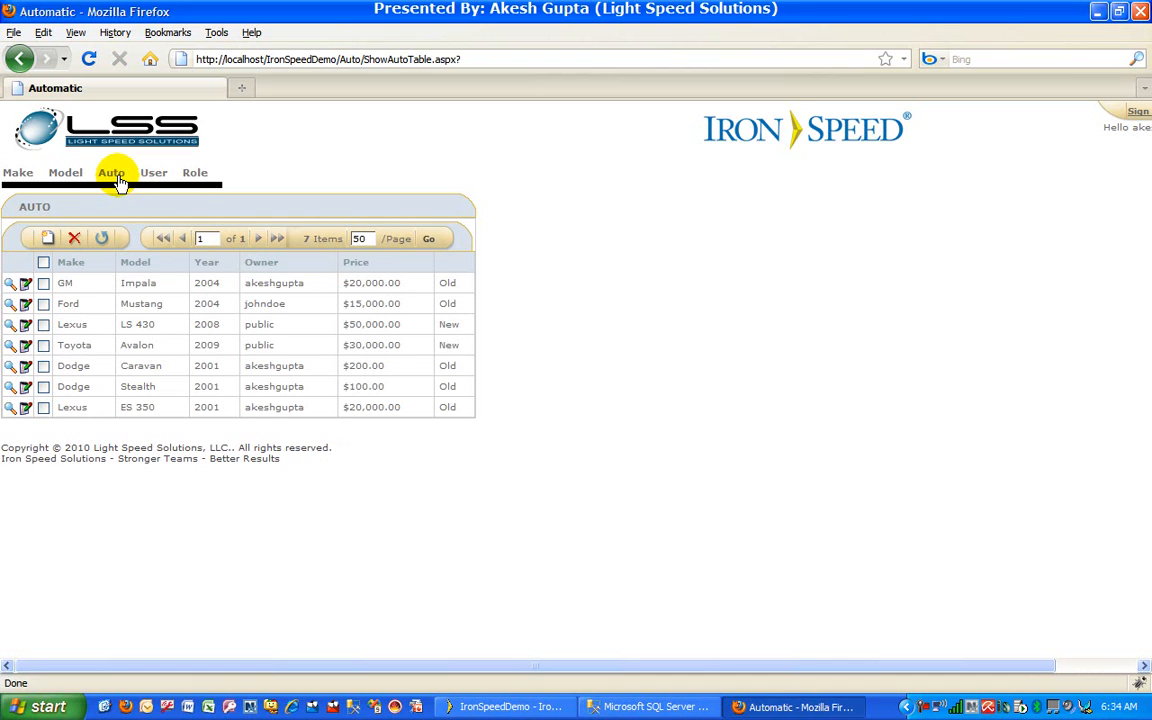
pyautogui.moveTo(92, 293)
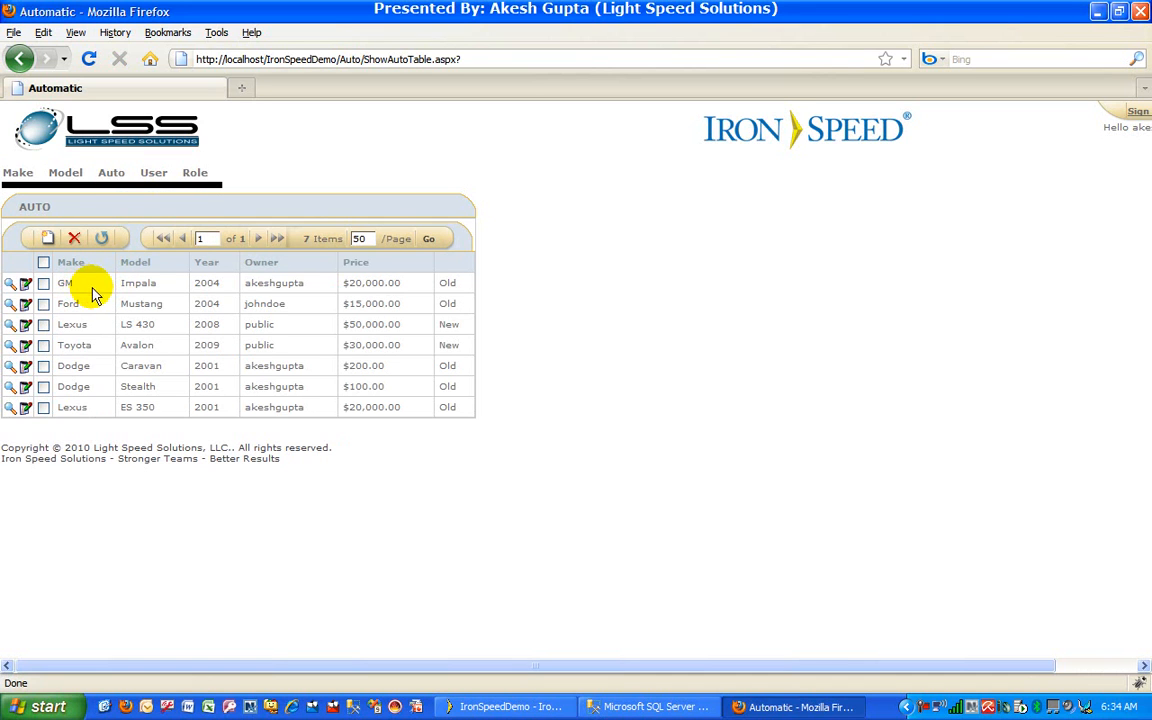
pyautogui.moveTo(295, 313)
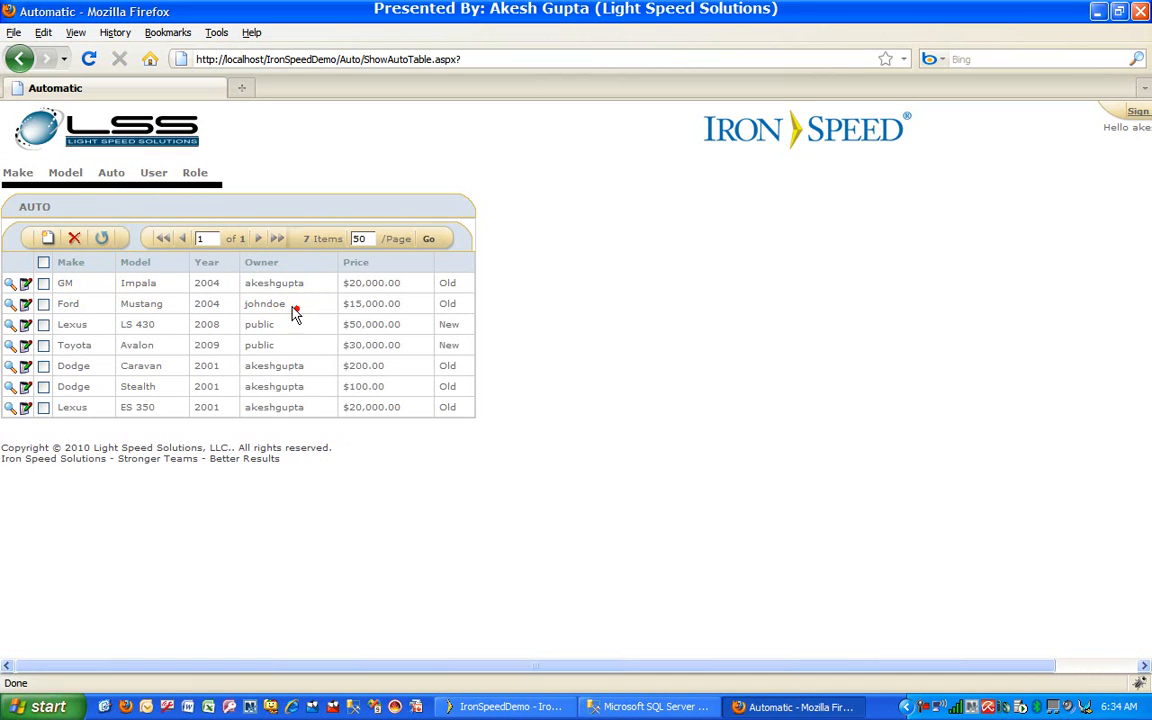
pyautogui.click(153, 172)
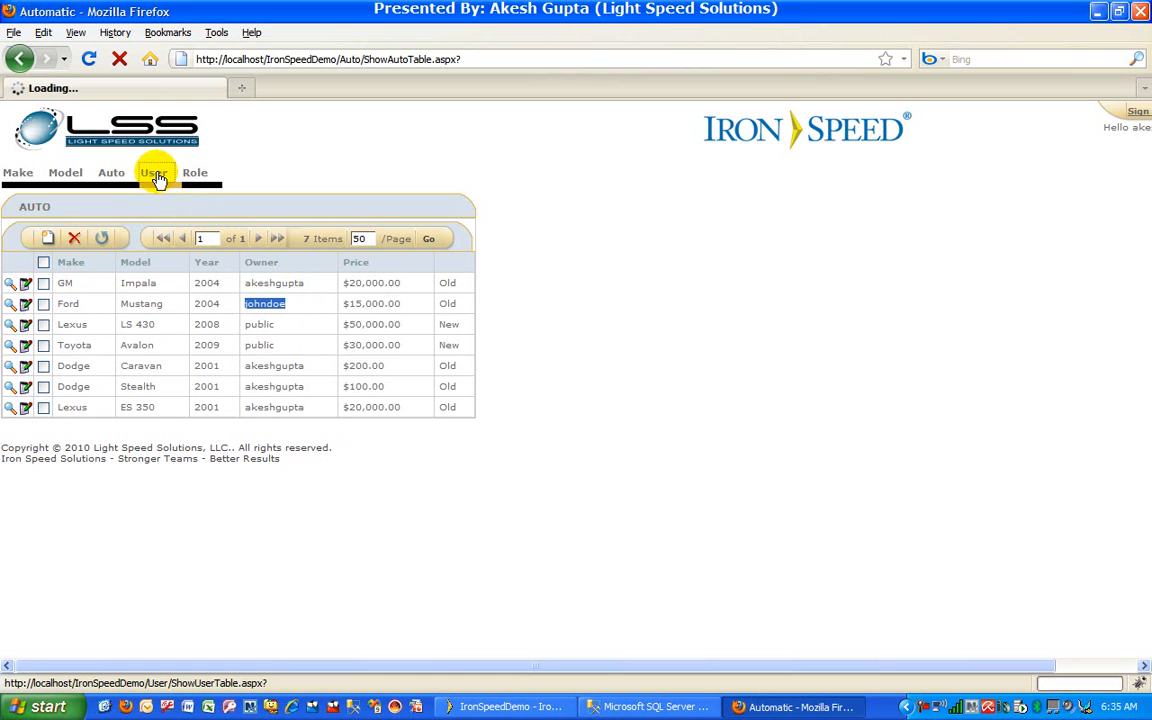
pyautogui.click(154, 172)
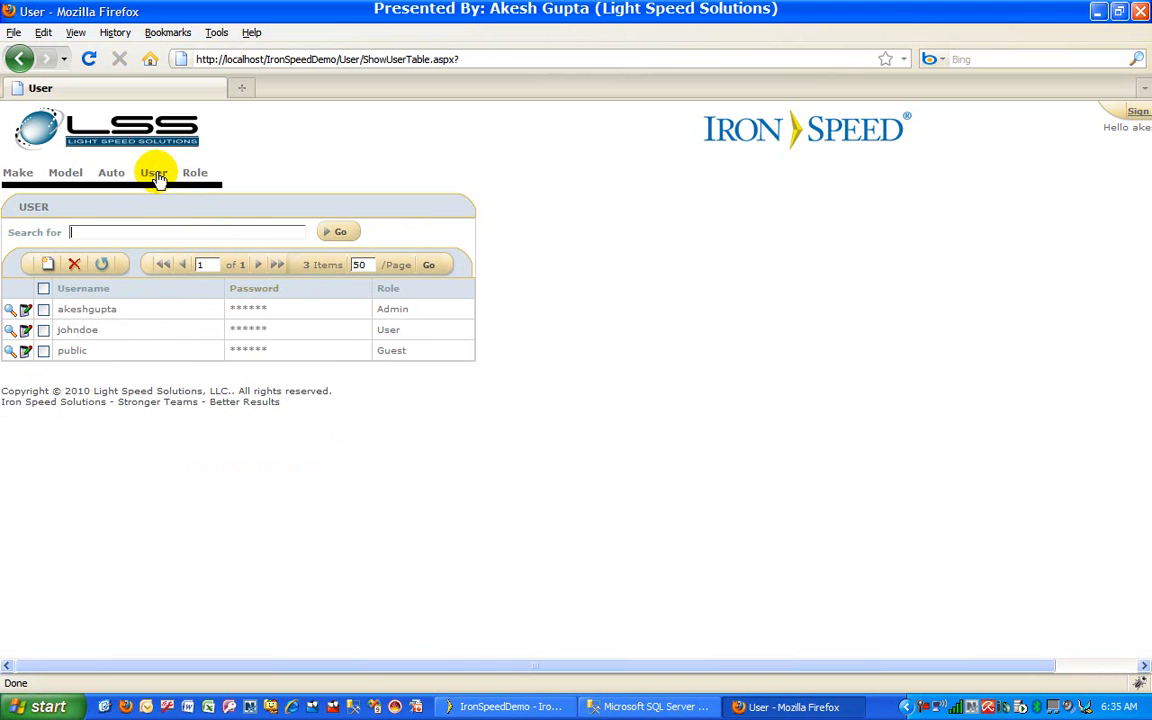
# Return to the Auto table, open the GM Impala record for editing, and cancel
pyautogui.click(111, 172)
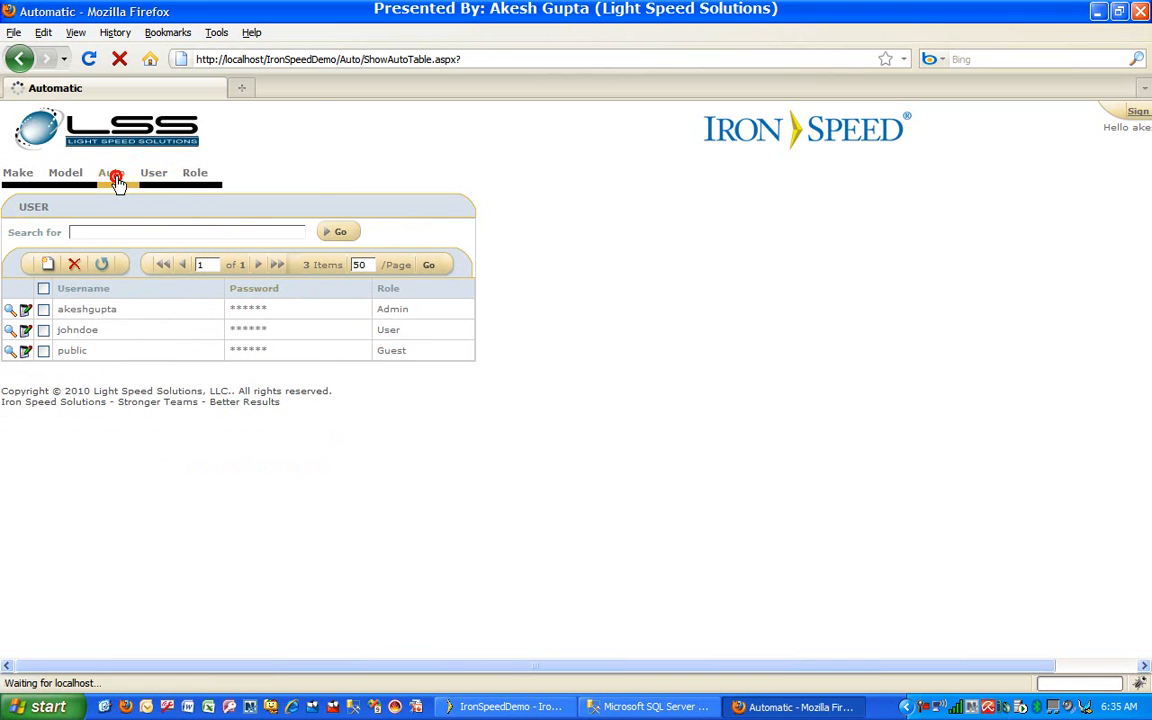
pyautogui.click(111, 172)
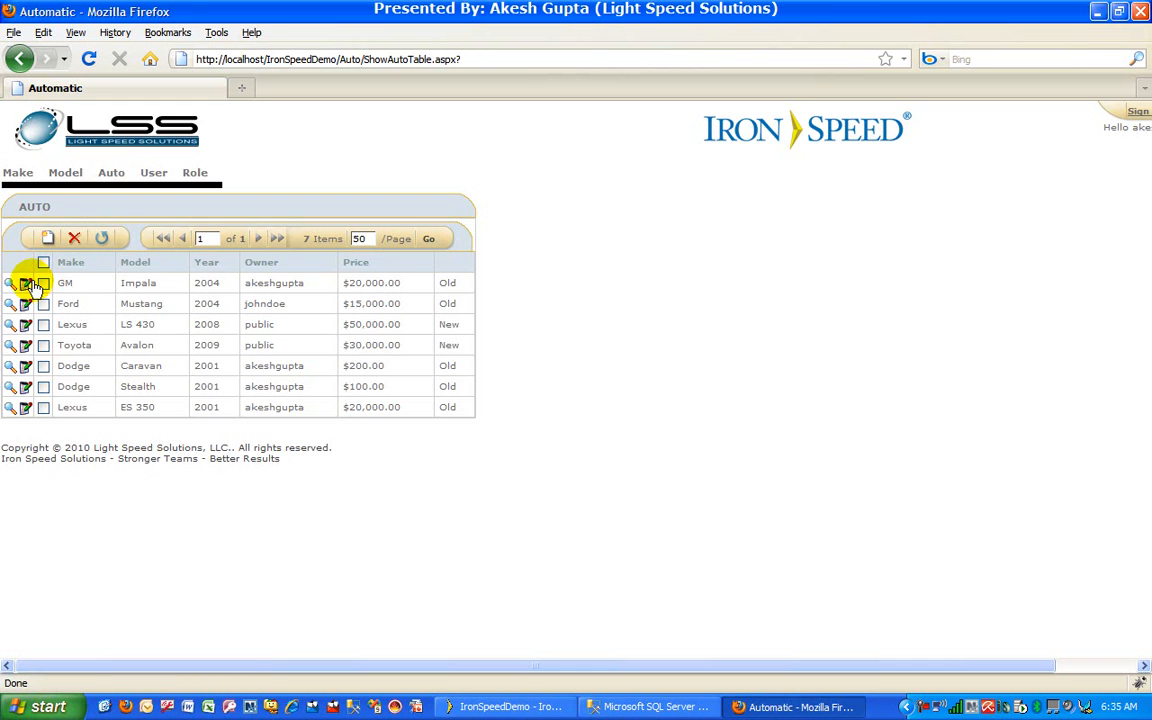
pyautogui.click(25, 283)
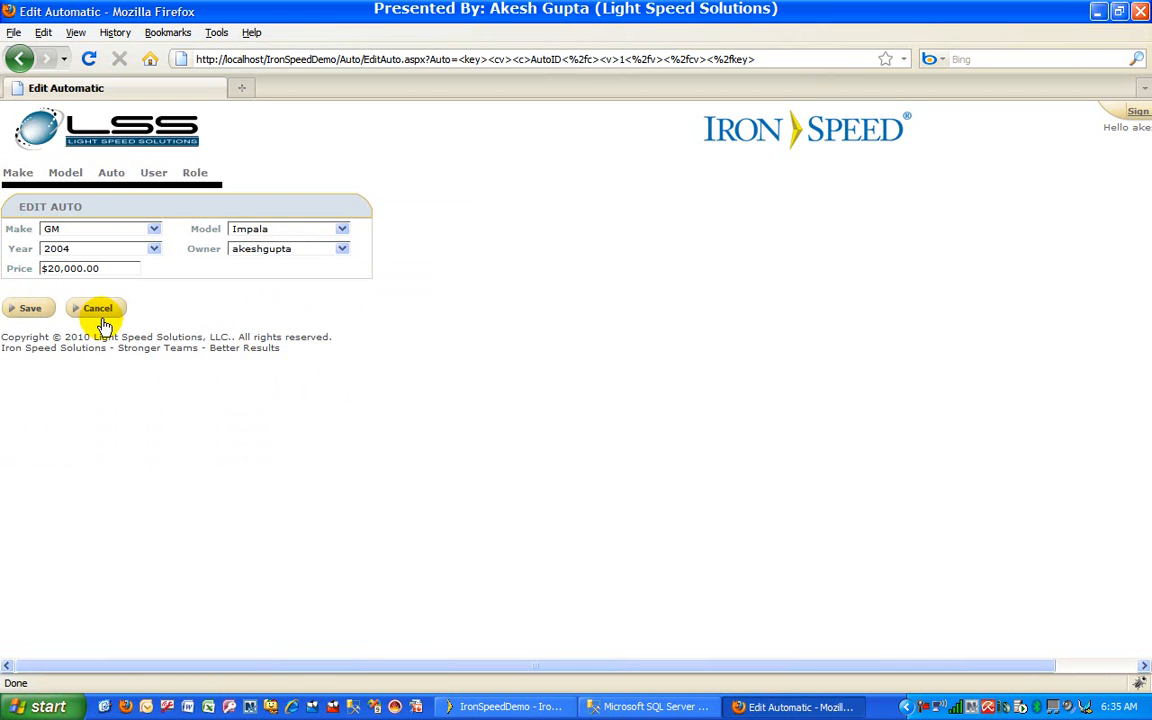
pyautogui.click(98, 308)
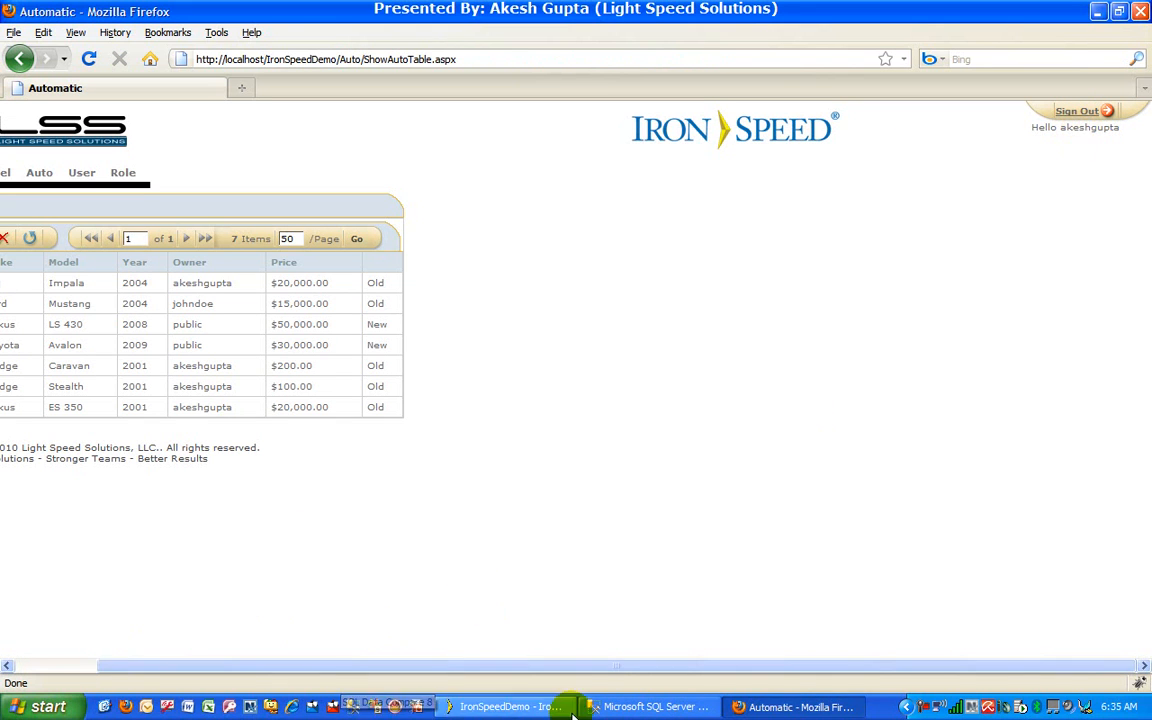
# Bring Iron Speed Designer's ShowAutoTable design to the front, dismissing the Tools menu
pyautogui.click(510, 707)
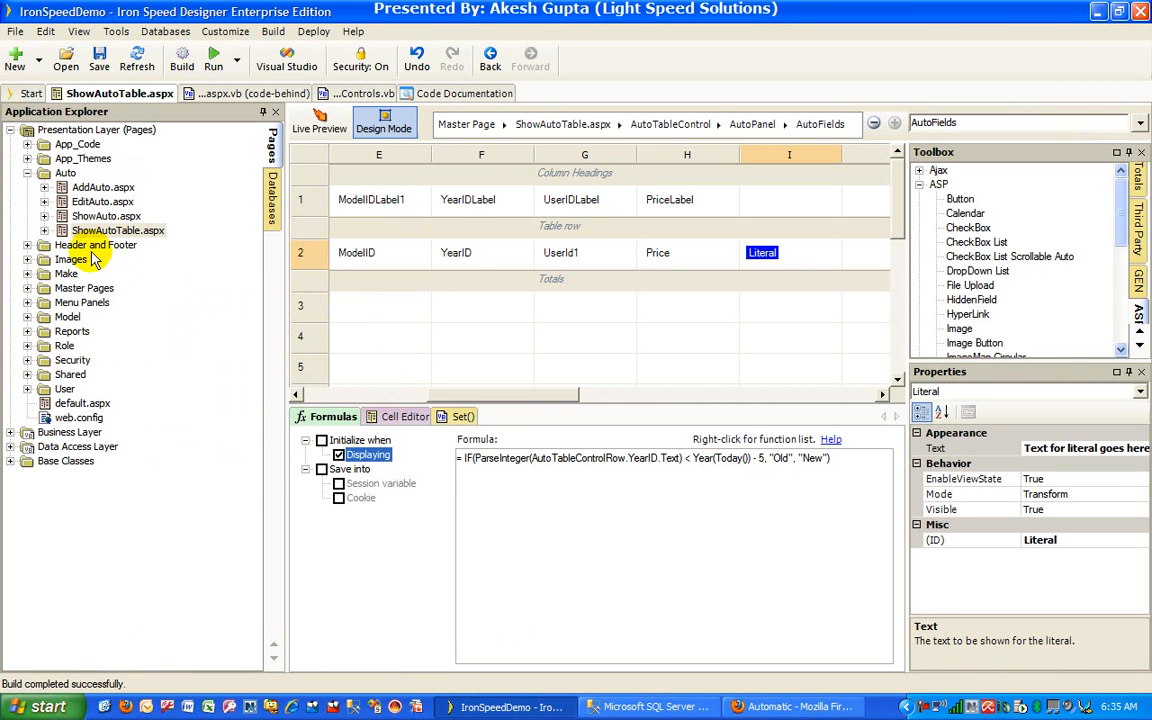
pyautogui.moveTo(765, 245)
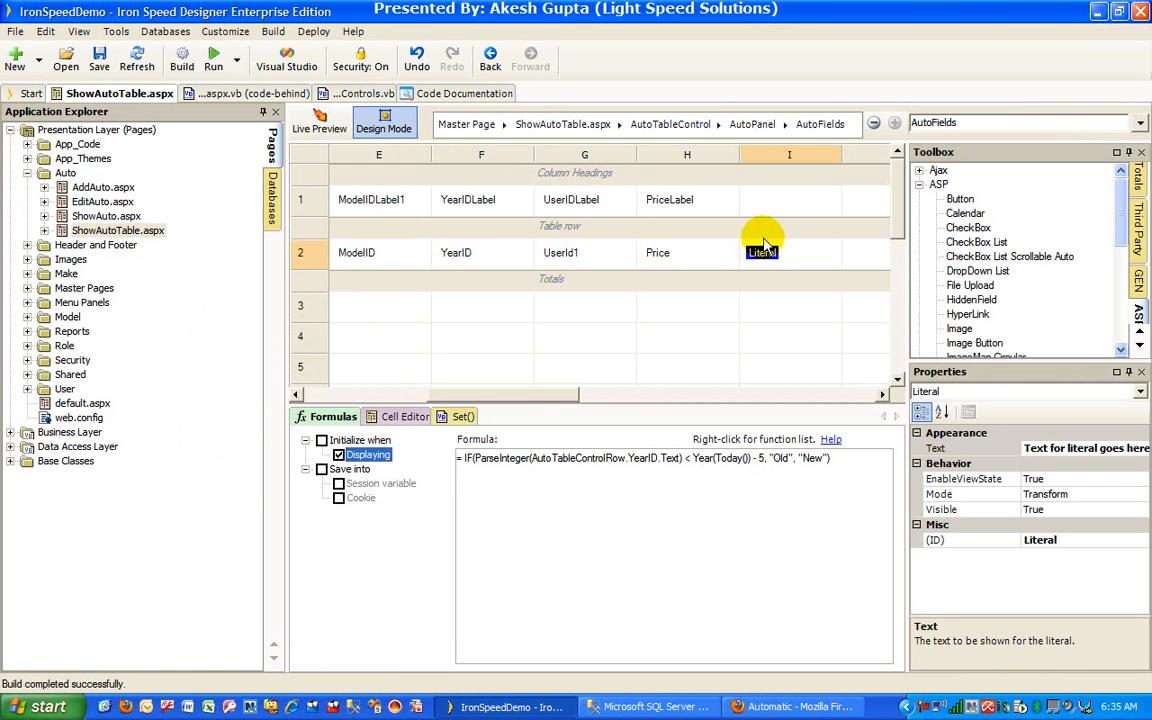
pyautogui.moveTo(455, 415)
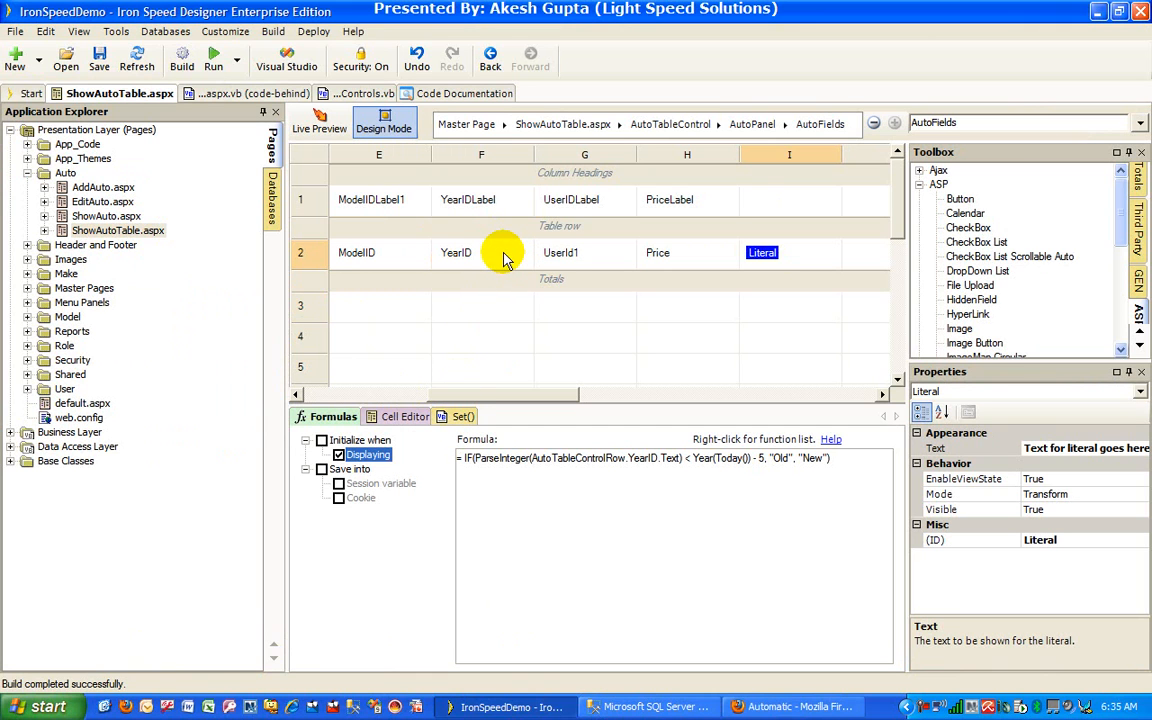
pyautogui.moveTo(115, 31)
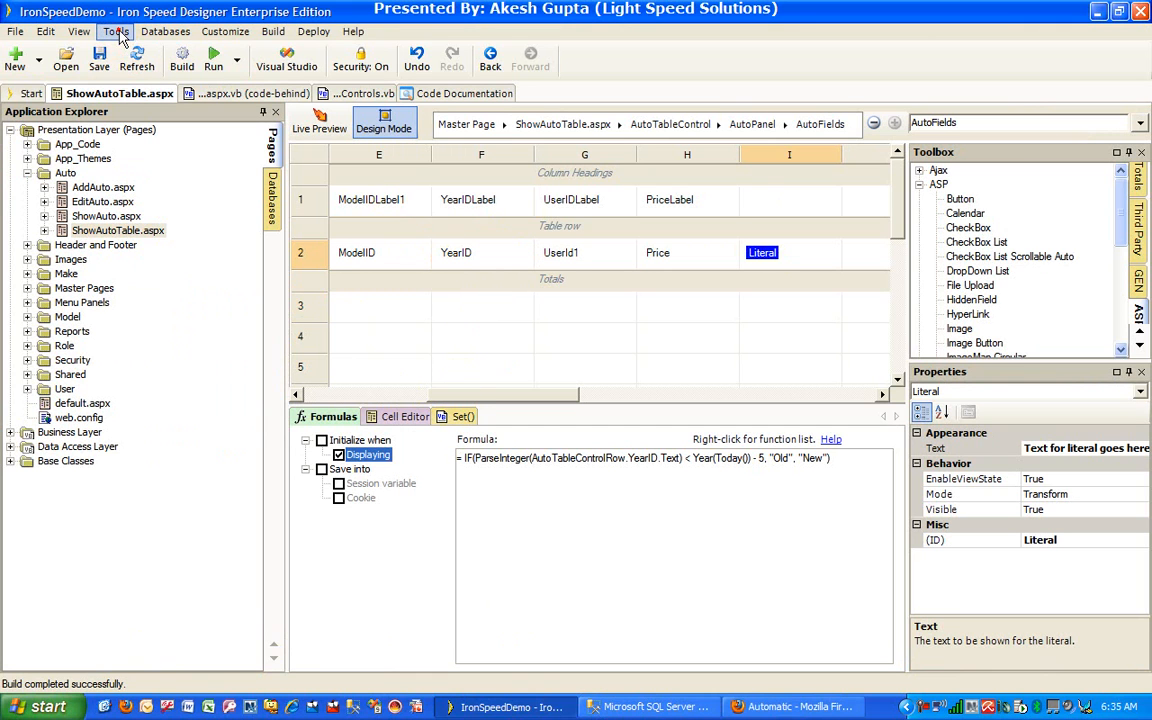
pyautogui.click(115, 31)
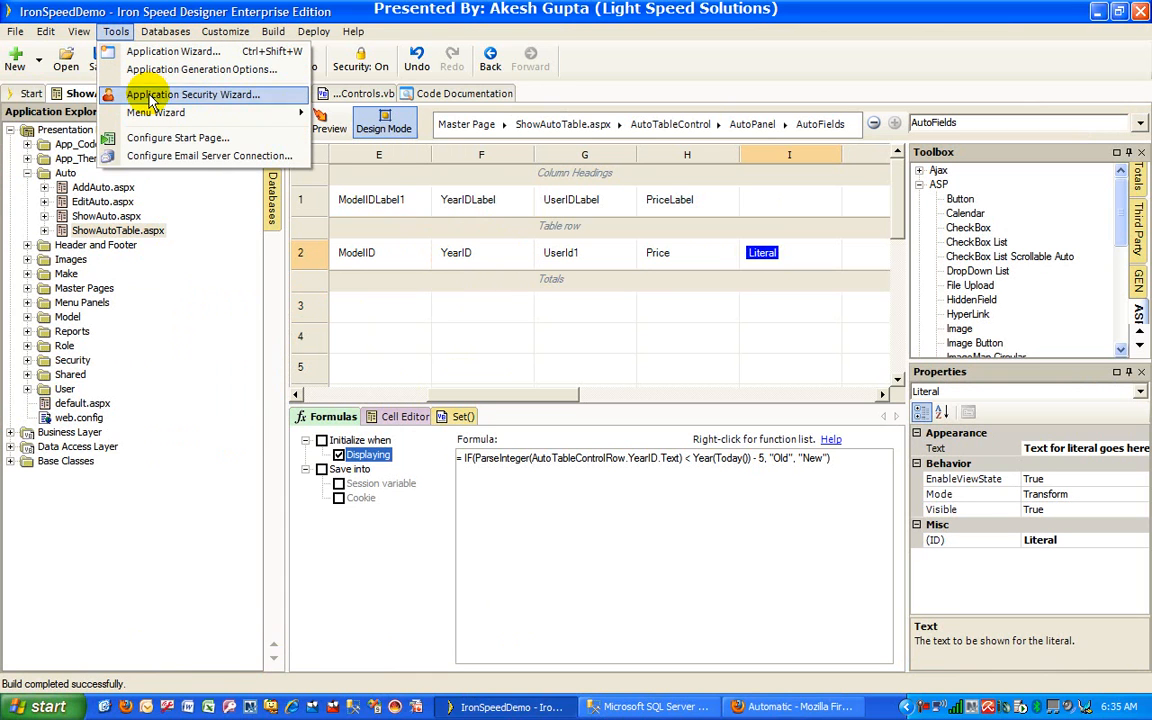
pyautogui.moveTo(518, 287)
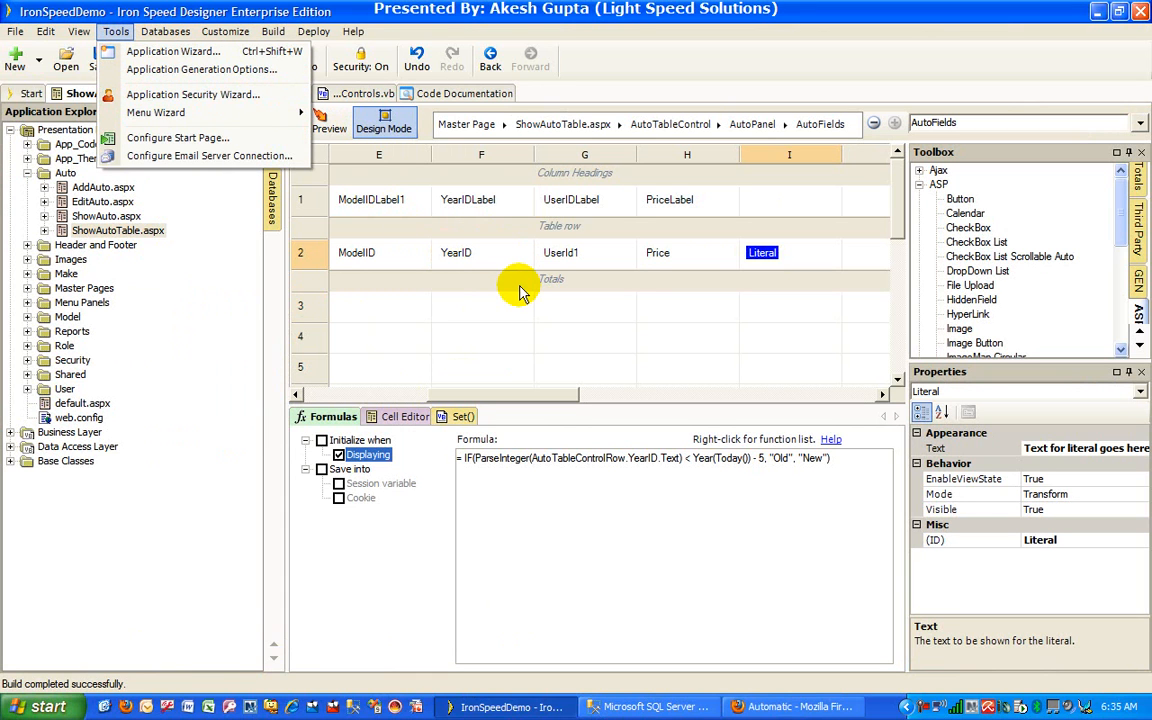
pyautogui.moveTo(572, 310)
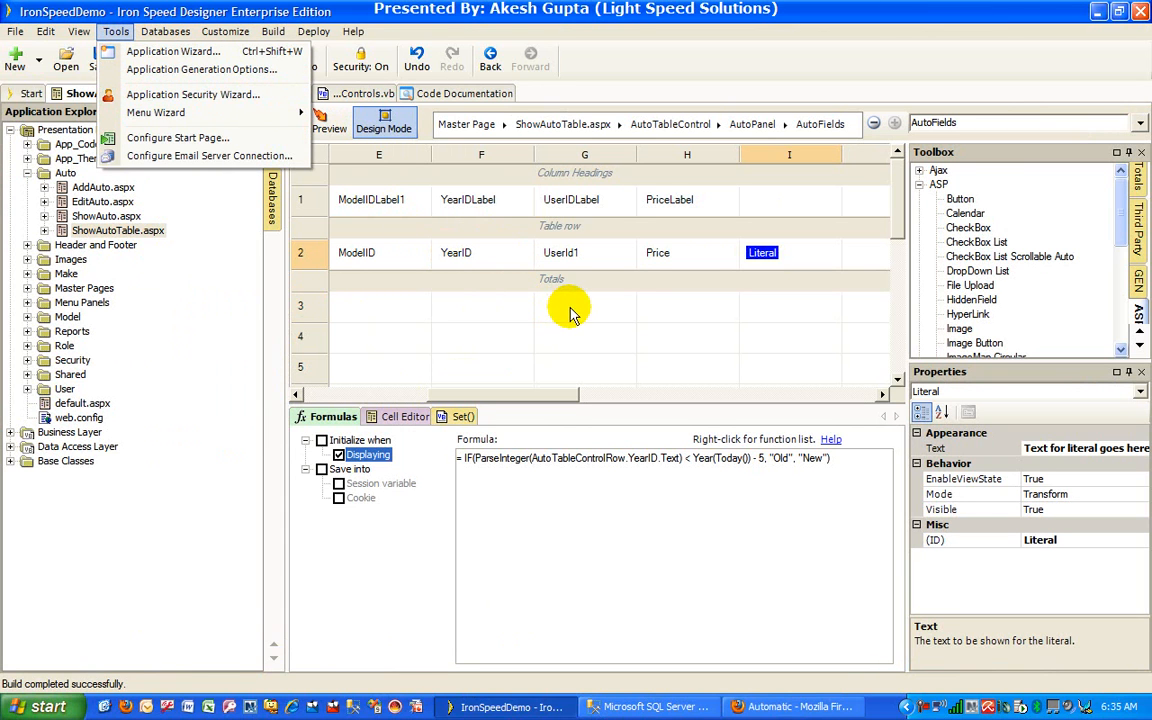
pyautogui.click(585, 307)
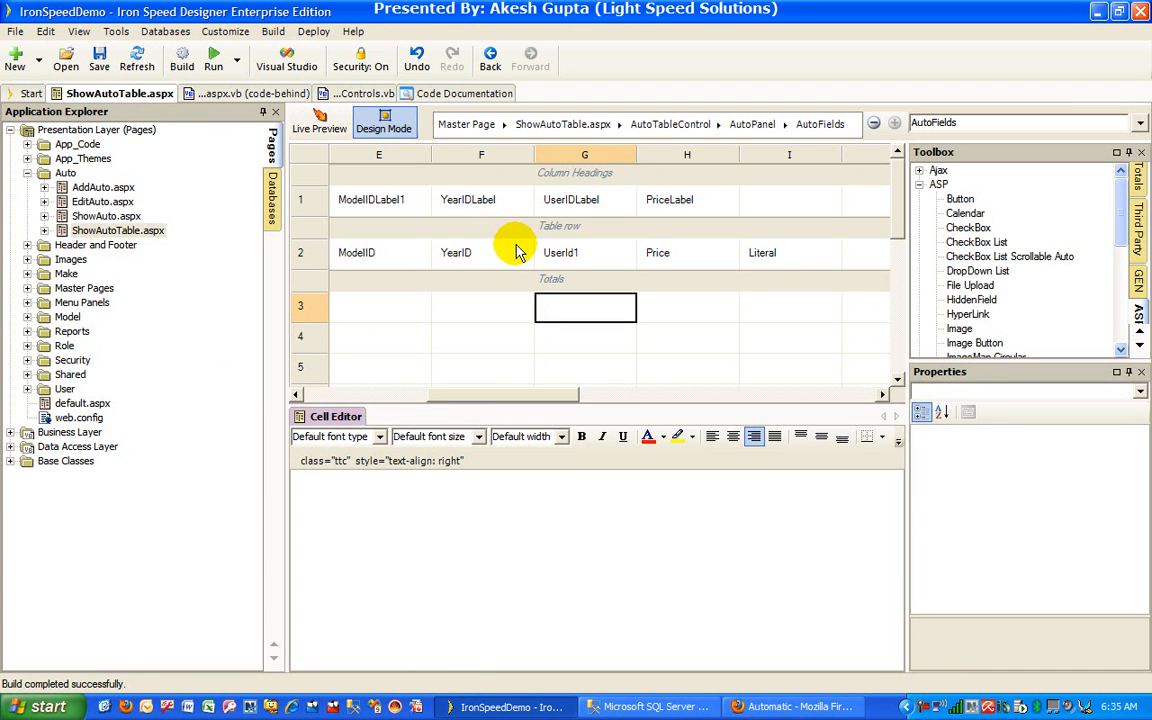
pyautogui.moveTo(503, 252)
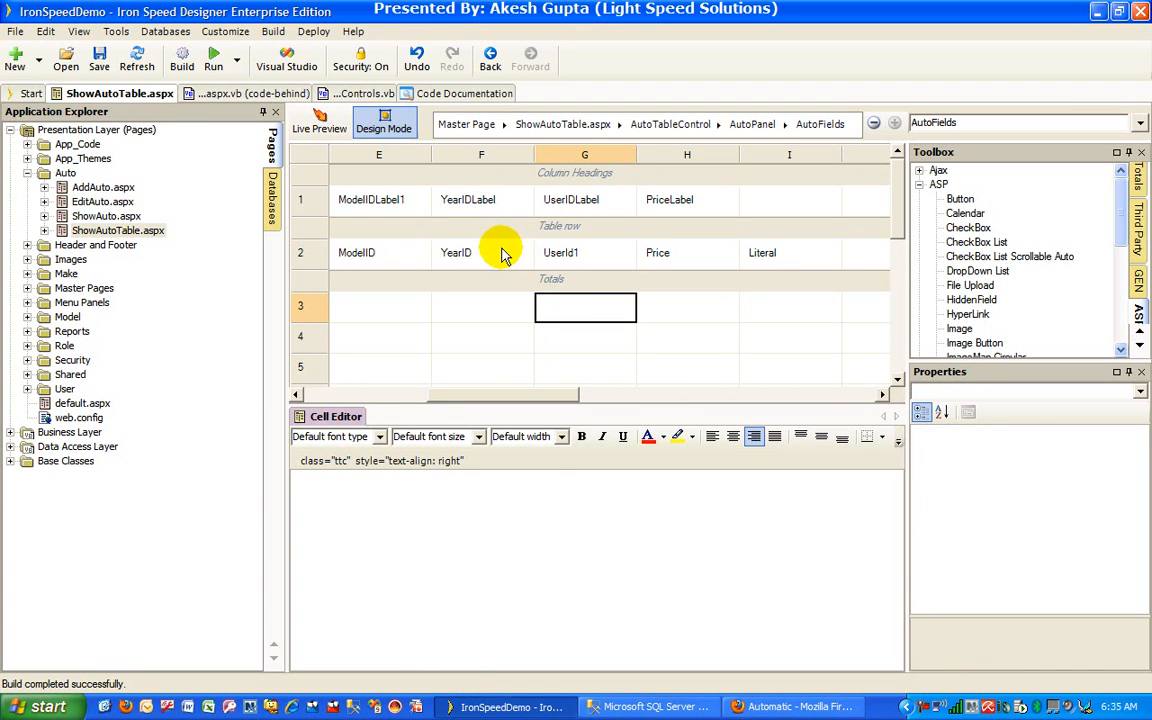
# Show the Query submenu (FROM, WHERE, ORDER BY) from the YearID cell's context menu
pyautogui.rightClick(481, 252)
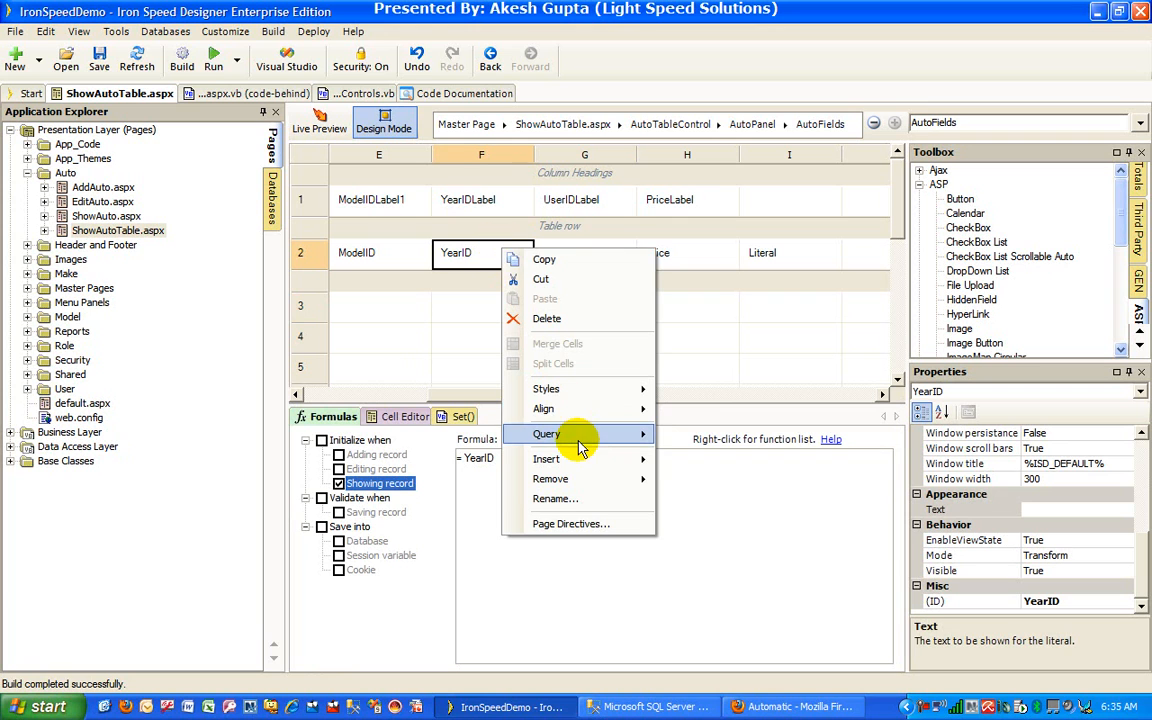
pyautogui.click(546, 433)
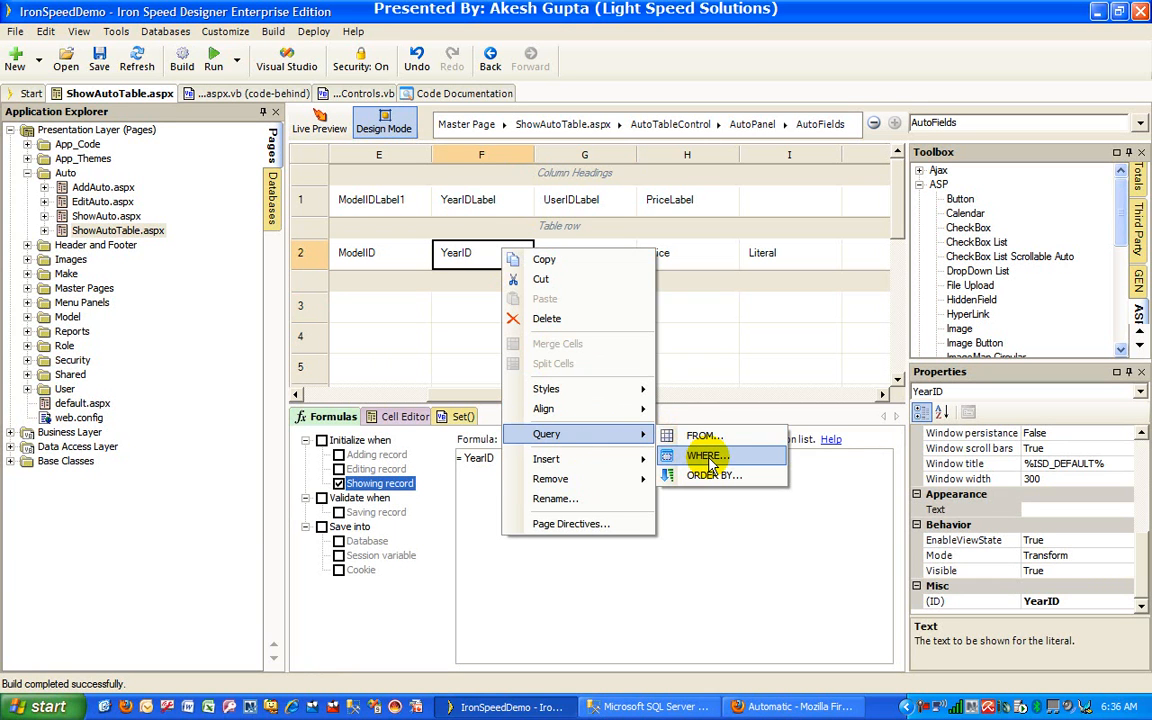
# Open the Query Wizard's WHERE step and begin adding a WHERE clause
pyautogui.click(707, 456)
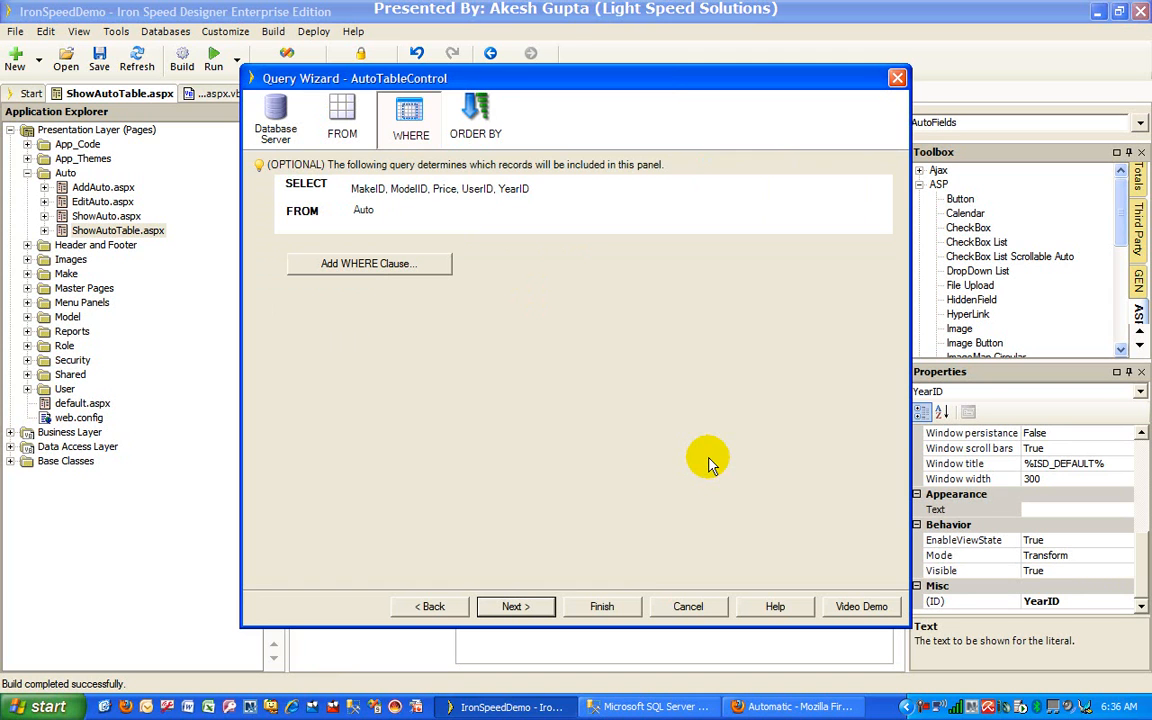
pyautogui.moveTo(570, 195)
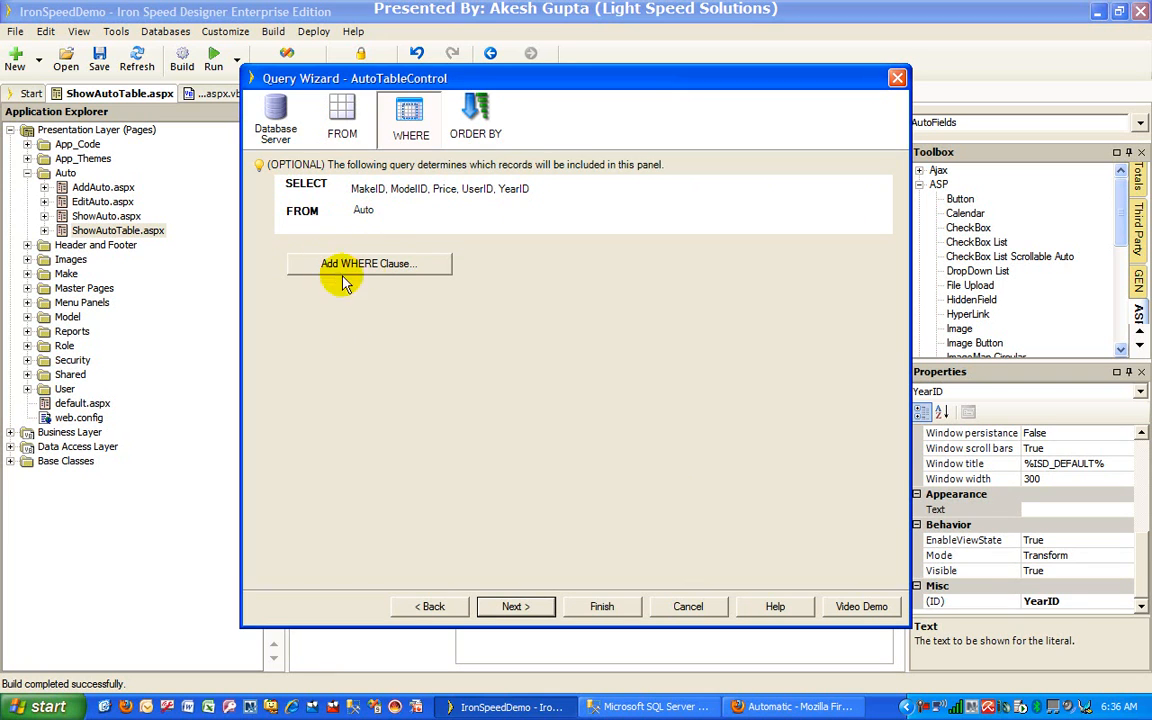
pyautogui.click(369, 263)
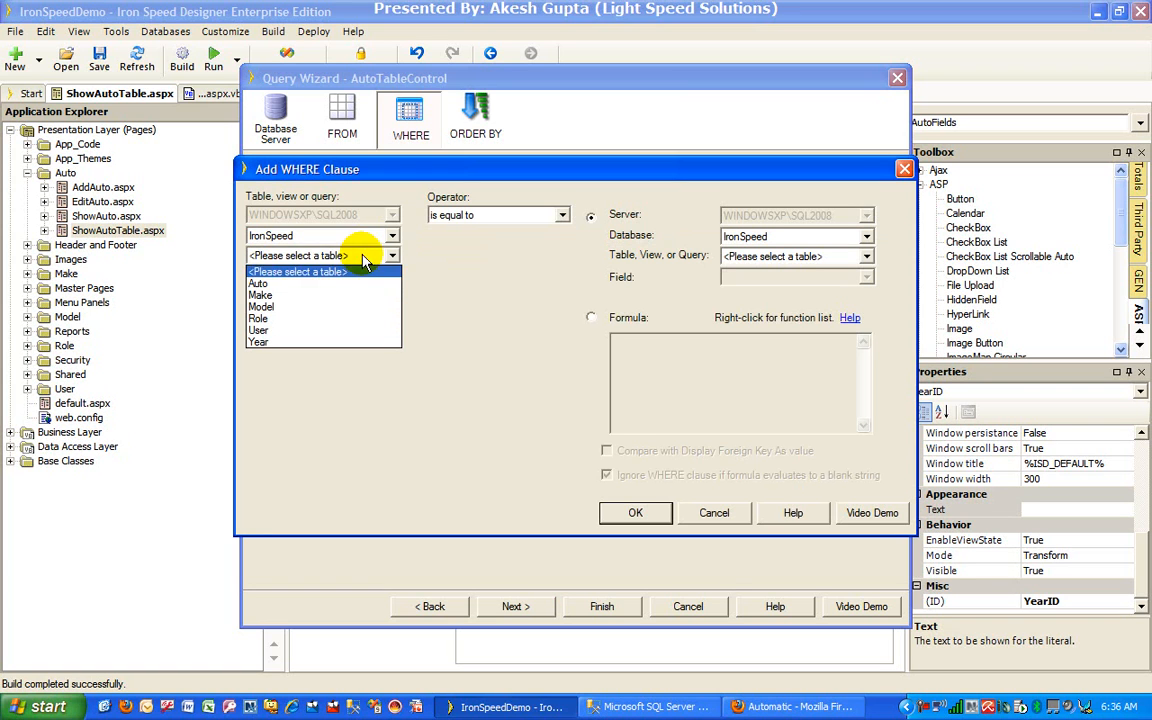
# Set the condition to Auto table, UserID field, 'is equal to' a Formula
pyautogui.click(258, 283)
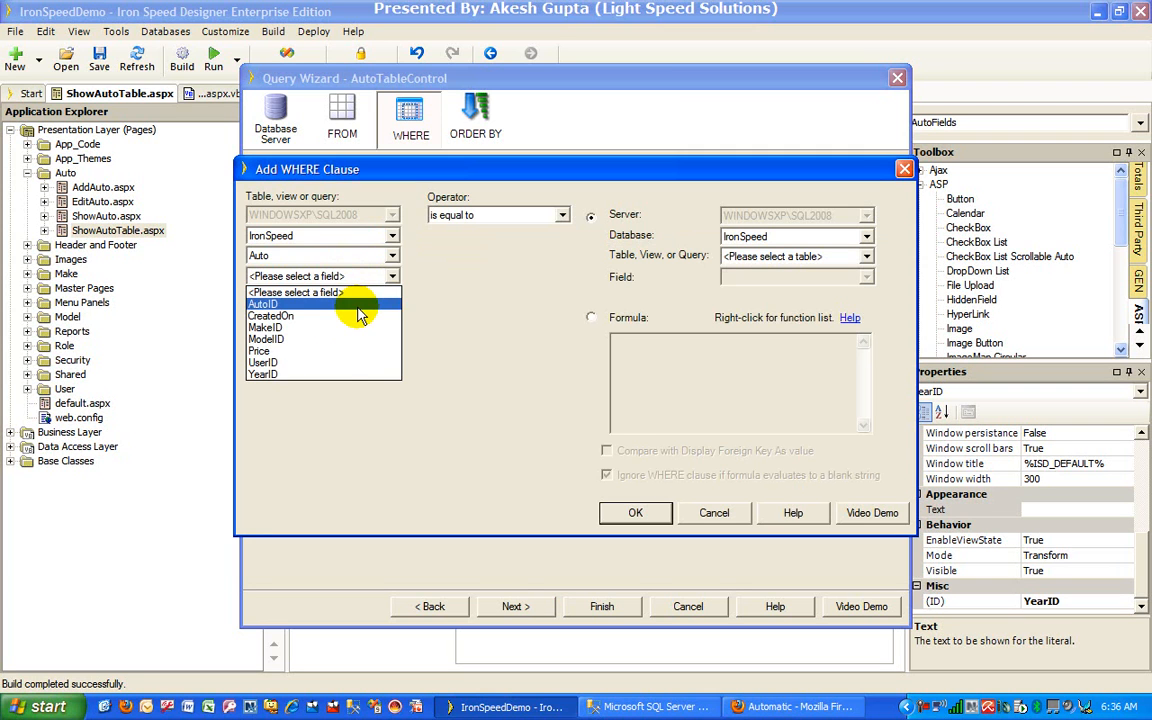
pyautogui.click(263, 362)
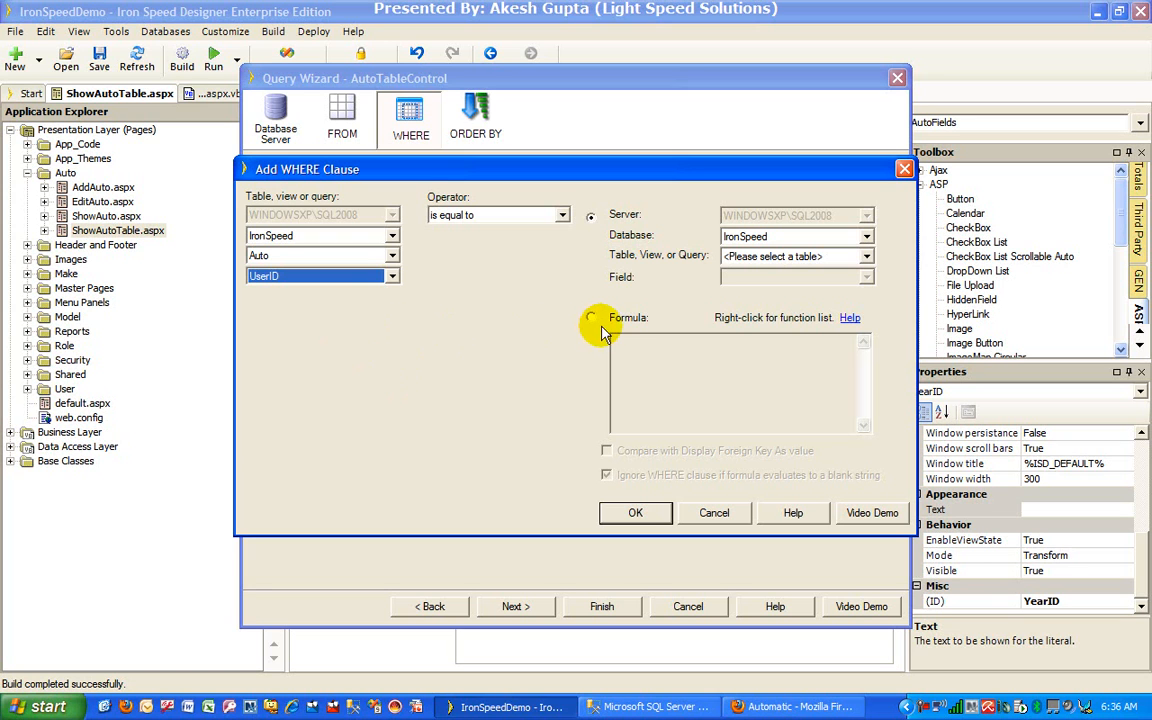
pyautogui.click(591, 317)
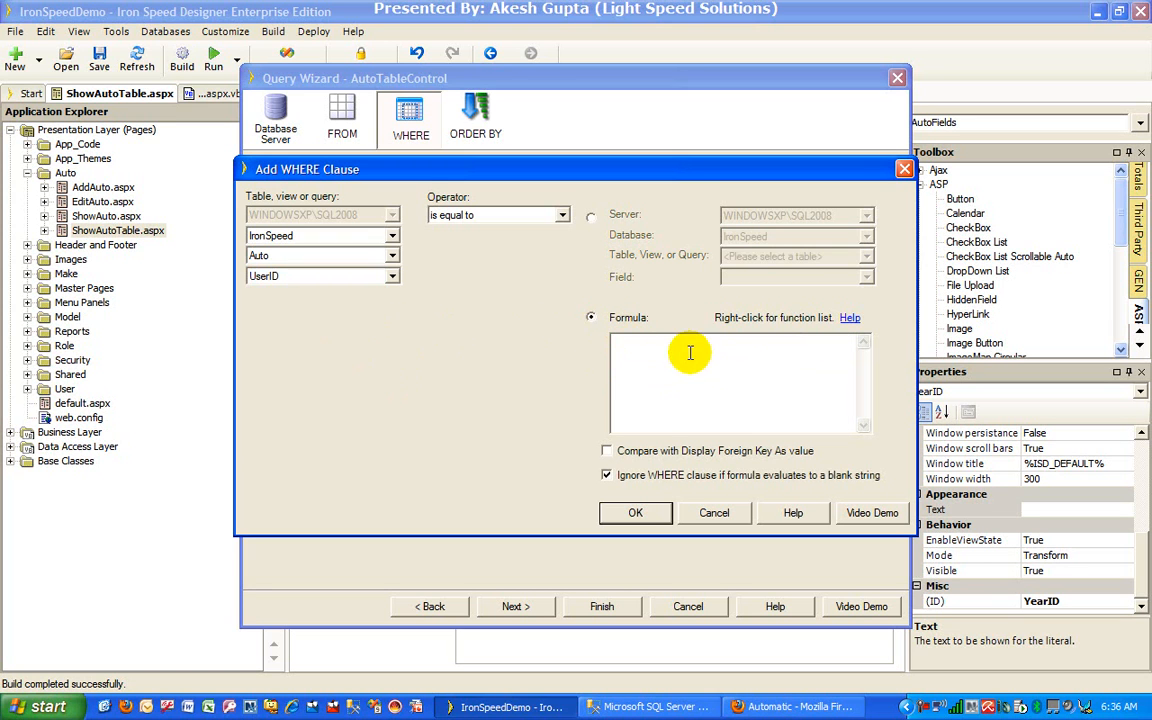
# Insert the Security > UserId() function as the formula and confirm the WHERE clause
pyautogui.rightClick(690, 355)
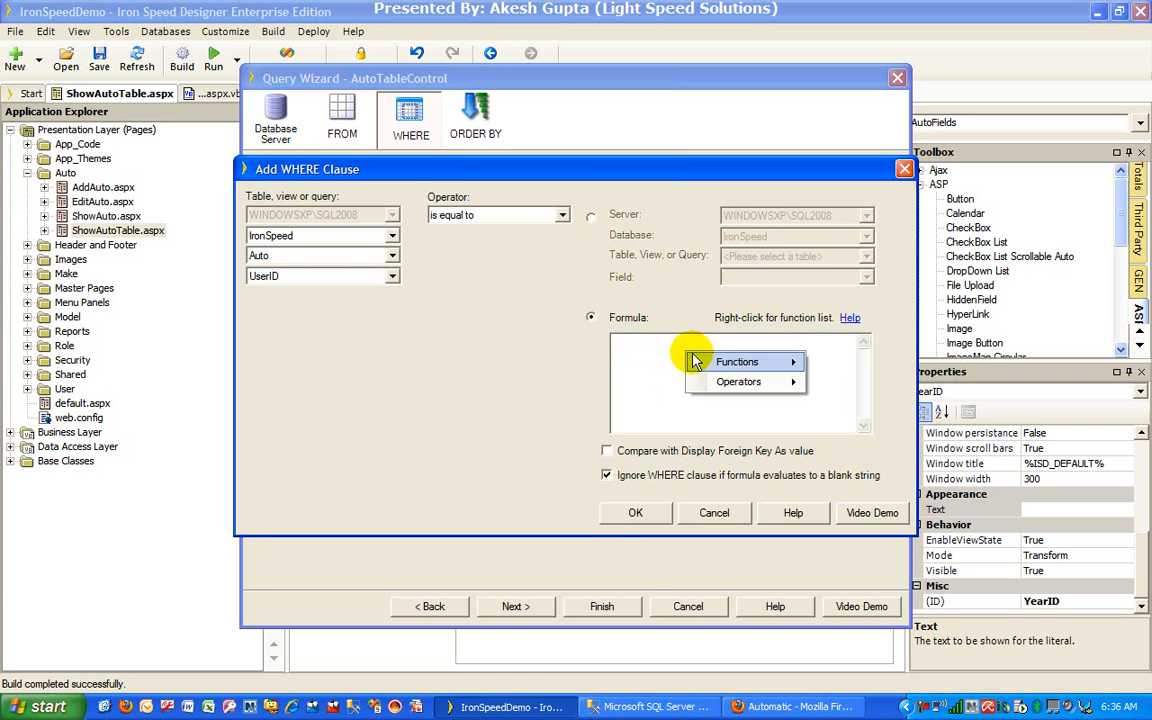
pyautogui.click(737, 361)
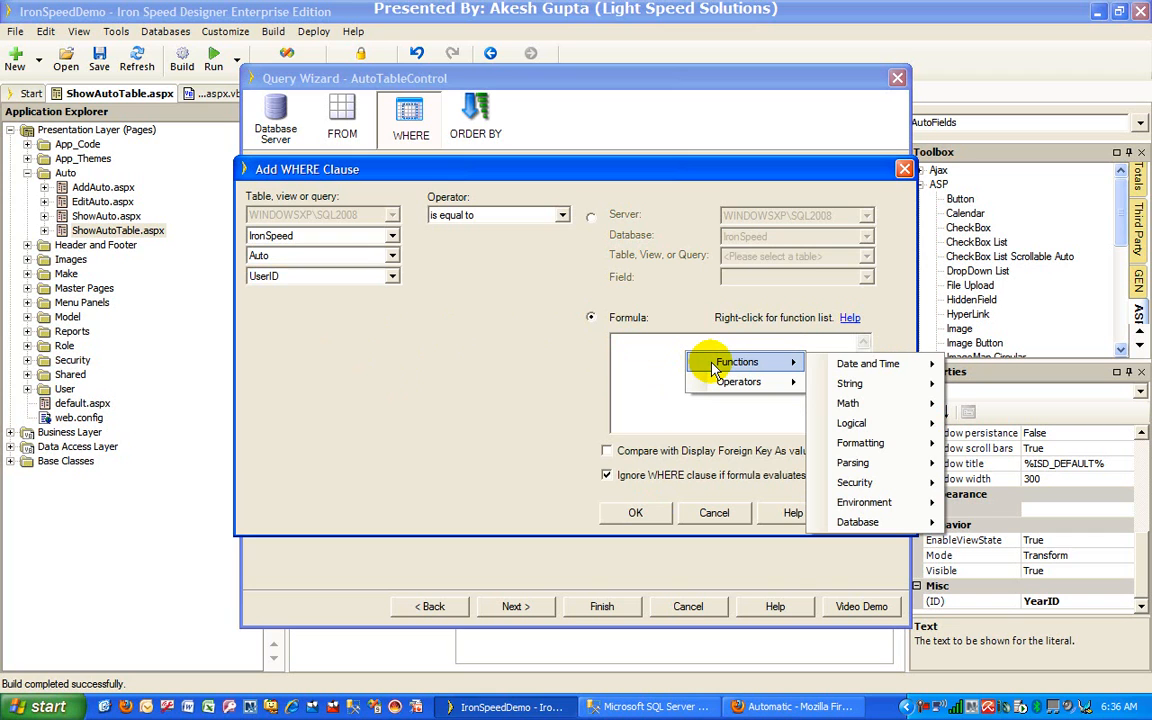
pyautogui.moveTo(855, 482)
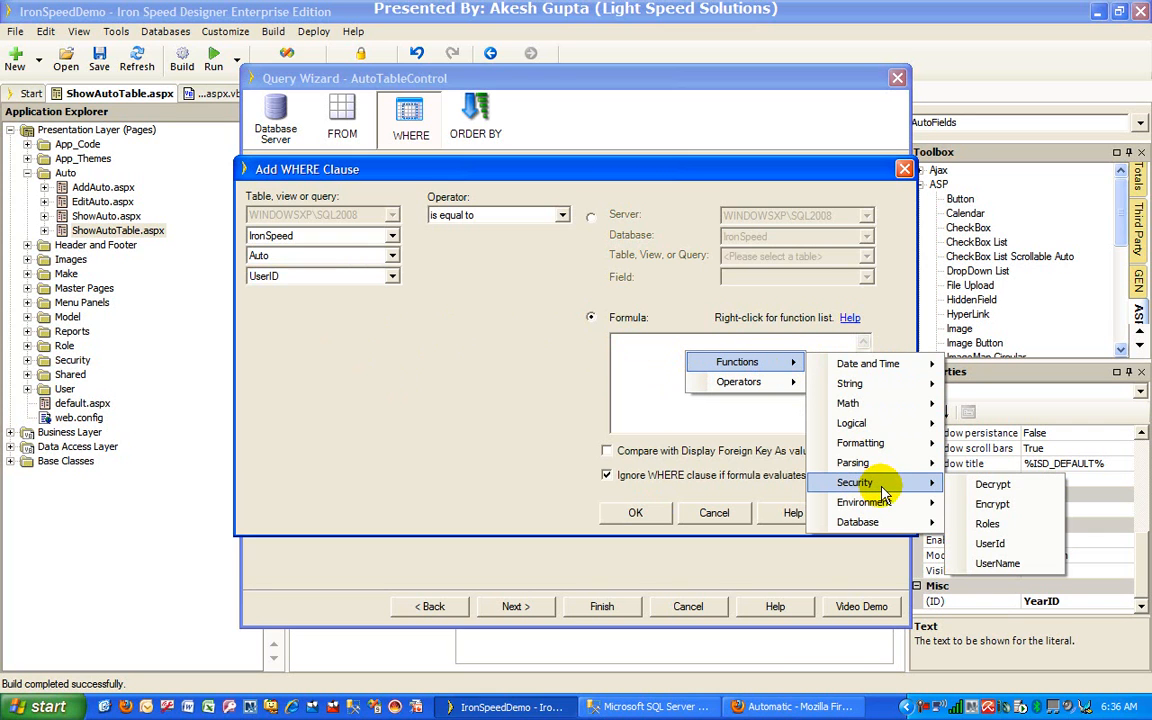
pyautogui.moveTo(997, 563)
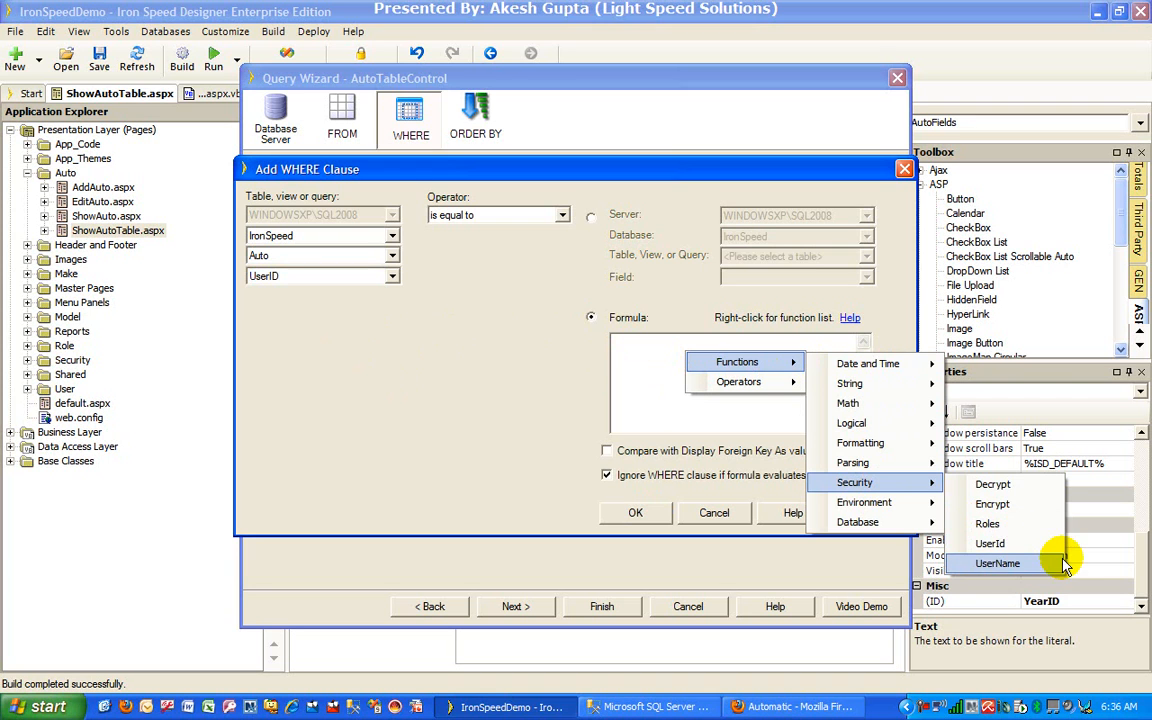
pyautogui.moveTo(990, 543)
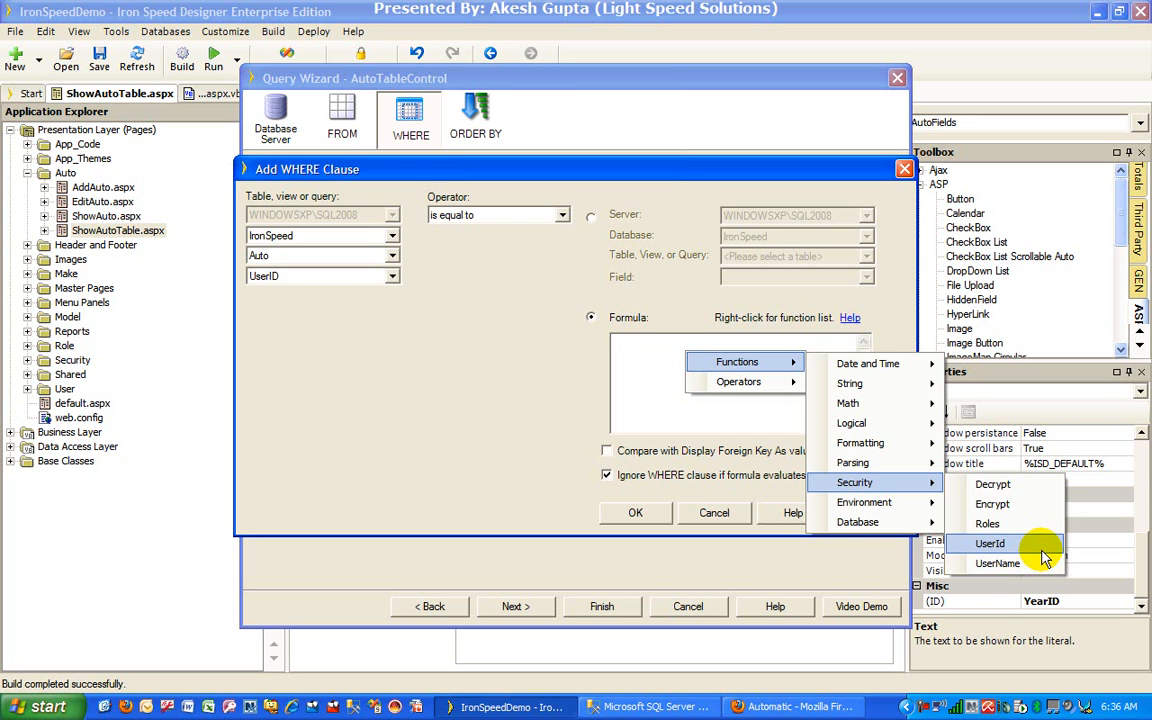
pyautogui.click(989, 543)
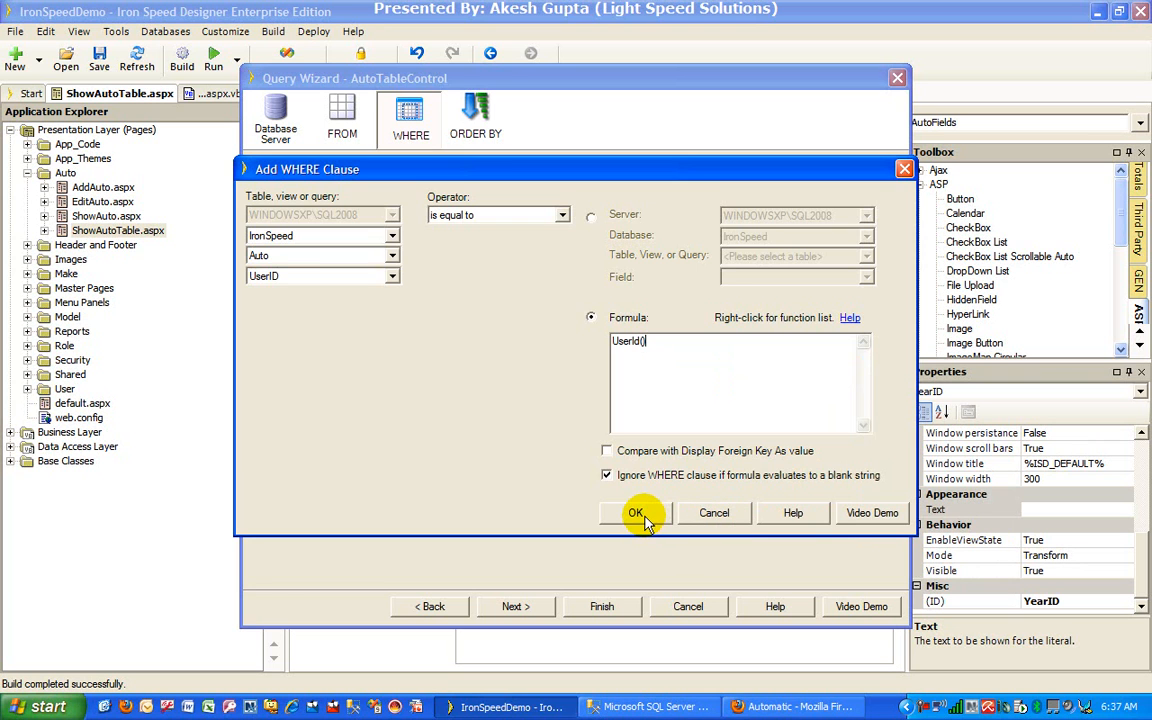
pyautogui.click(635, 512)
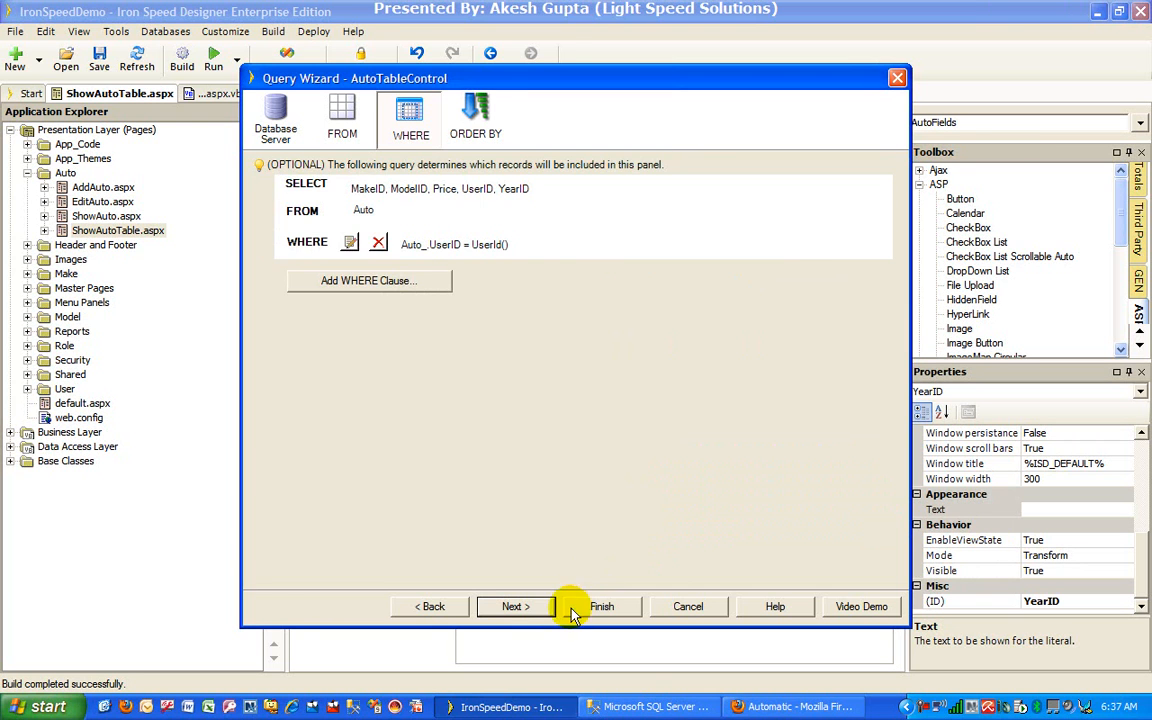
# Finish the Query Wizard, rebuild and run the application, and switch to Firefox
pyautogui.click(601, 606)
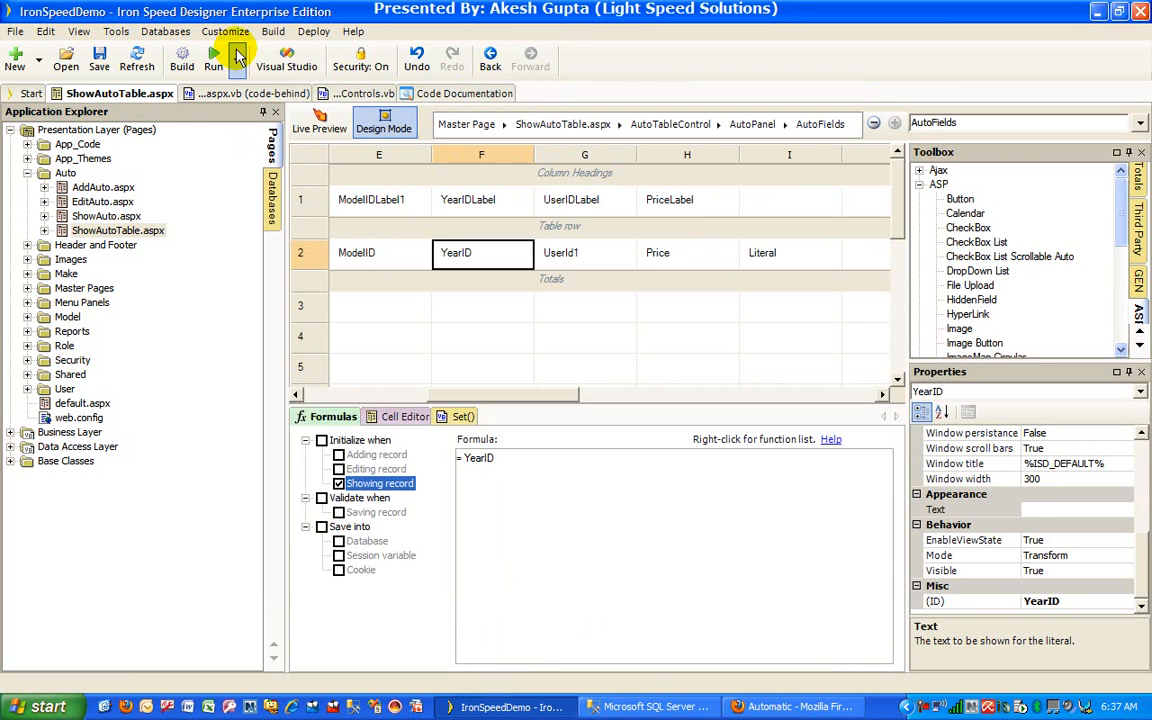
pyautogui.click(181, 58)
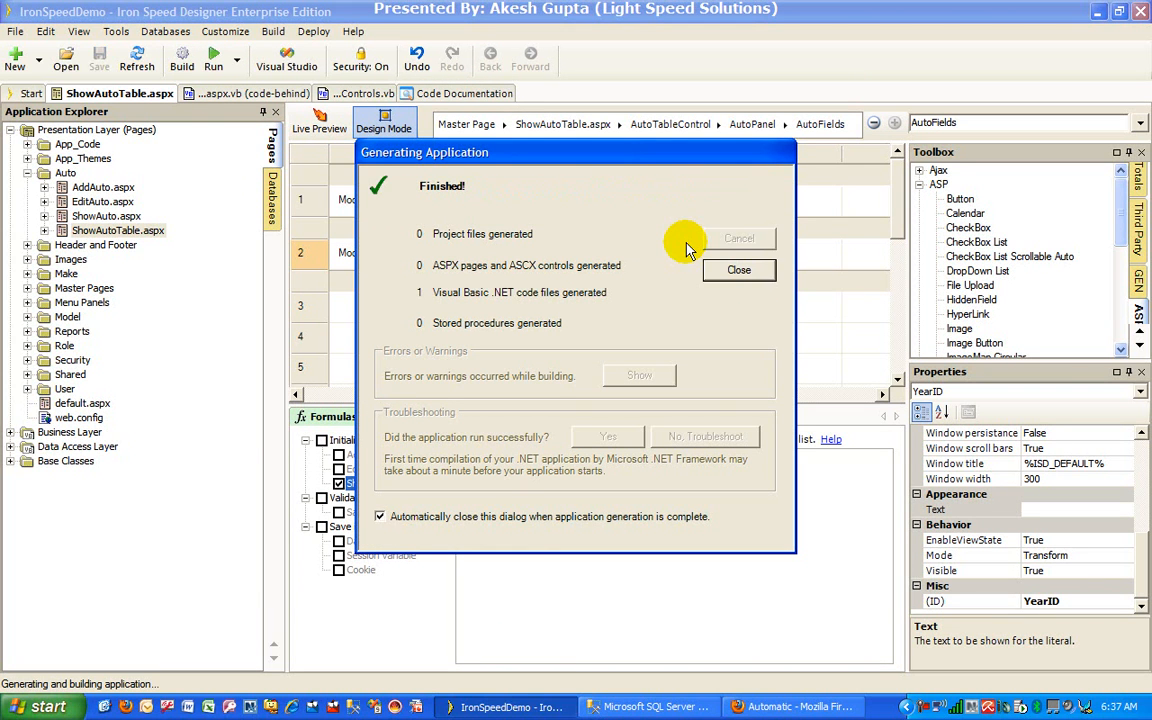
pyautogui.click(738, 269)
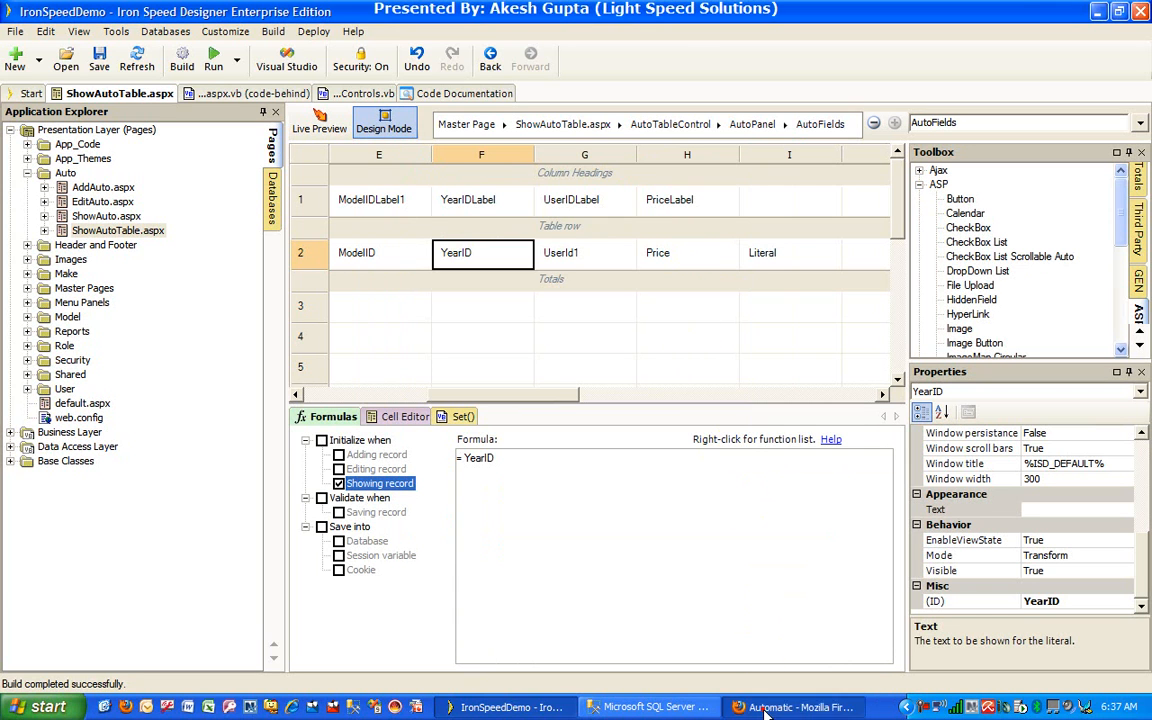
pyautogui.click(795, 707)
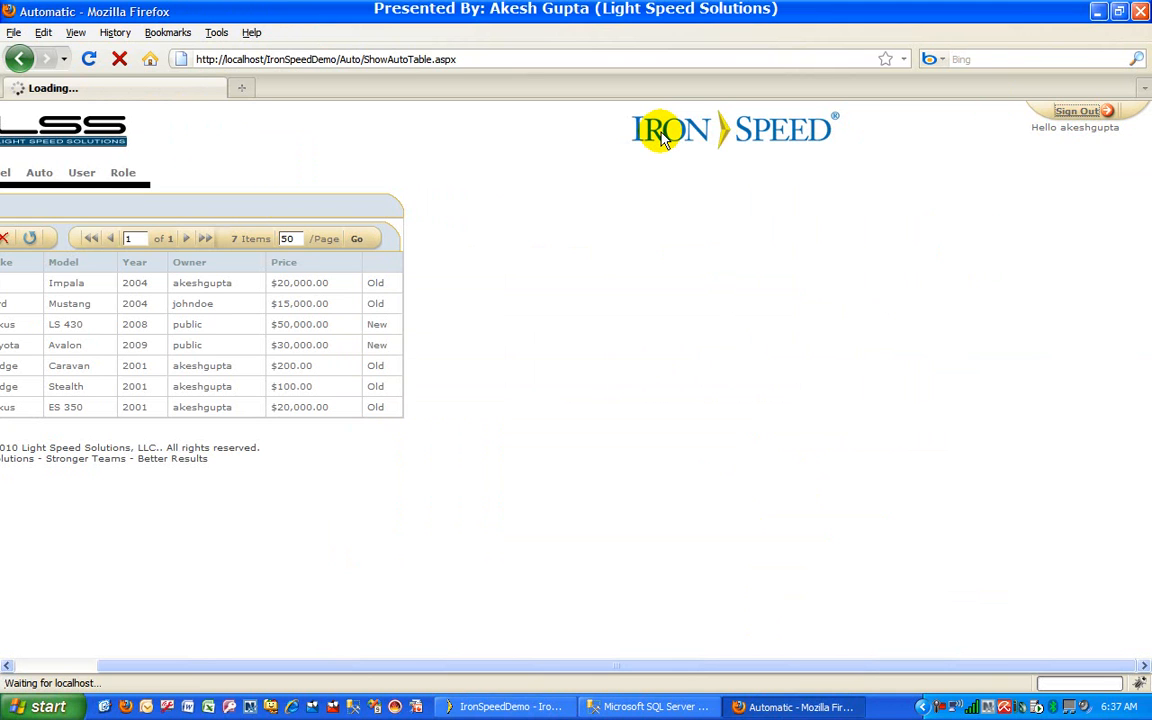
pyautogui.moveTo(185, 290)
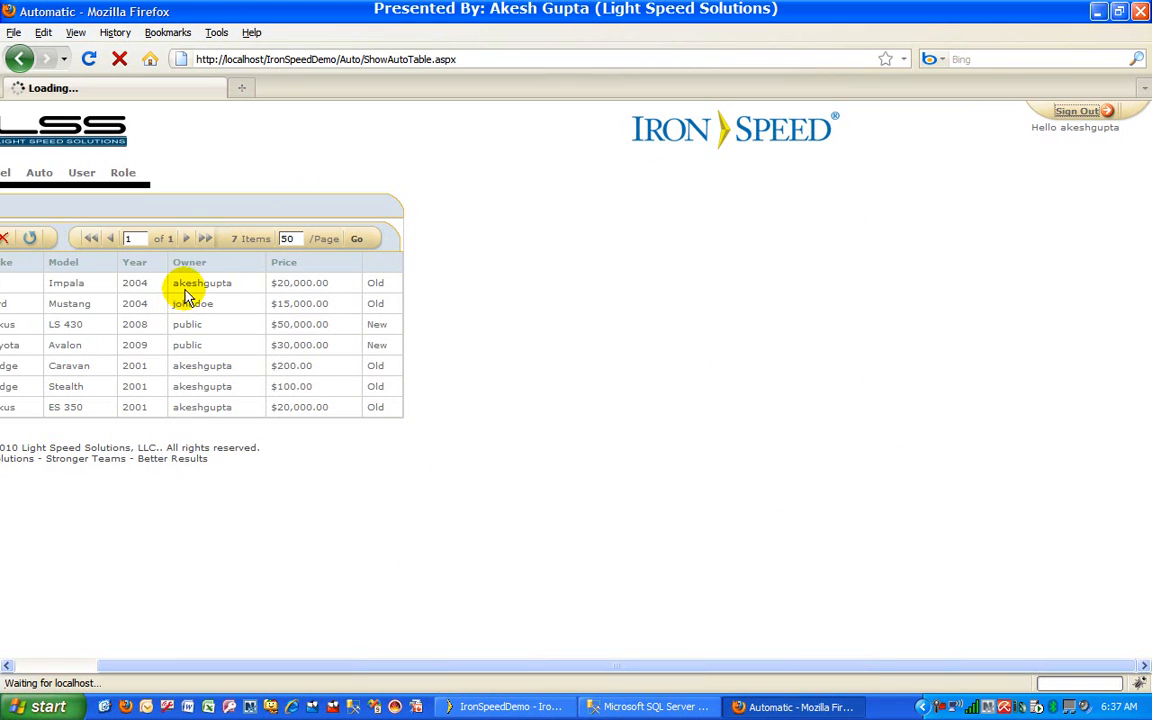
# Sign in as akeshgupta to load the filtered Auto table page
pyautogui.click(1077, 111)
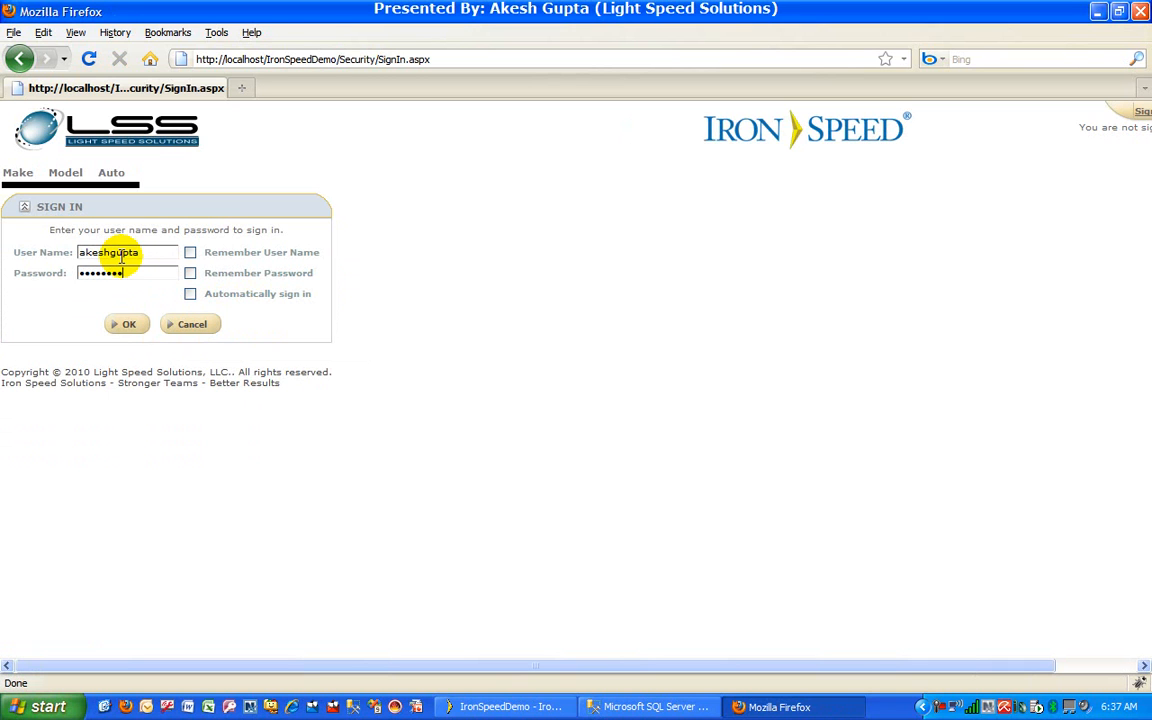
pyautogui.click(128, 324)
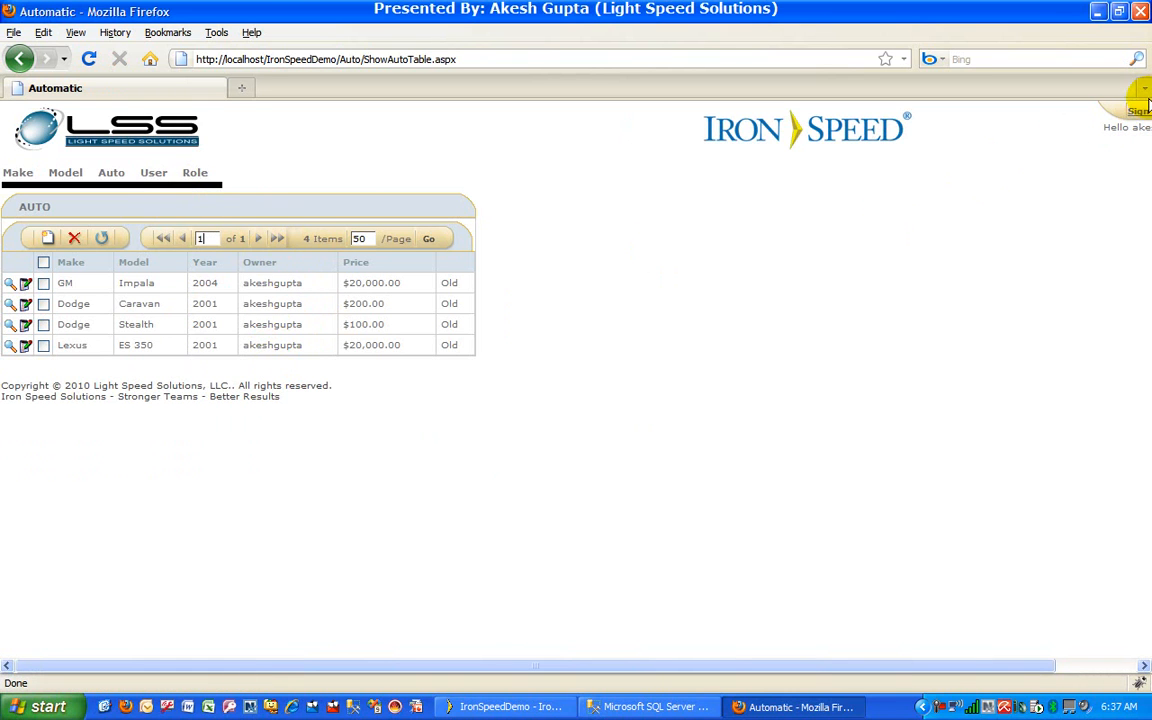
# Sign out, sign in as johndoe, show his Auto list, then return to the designer
pyautogui.click(1137, 110)
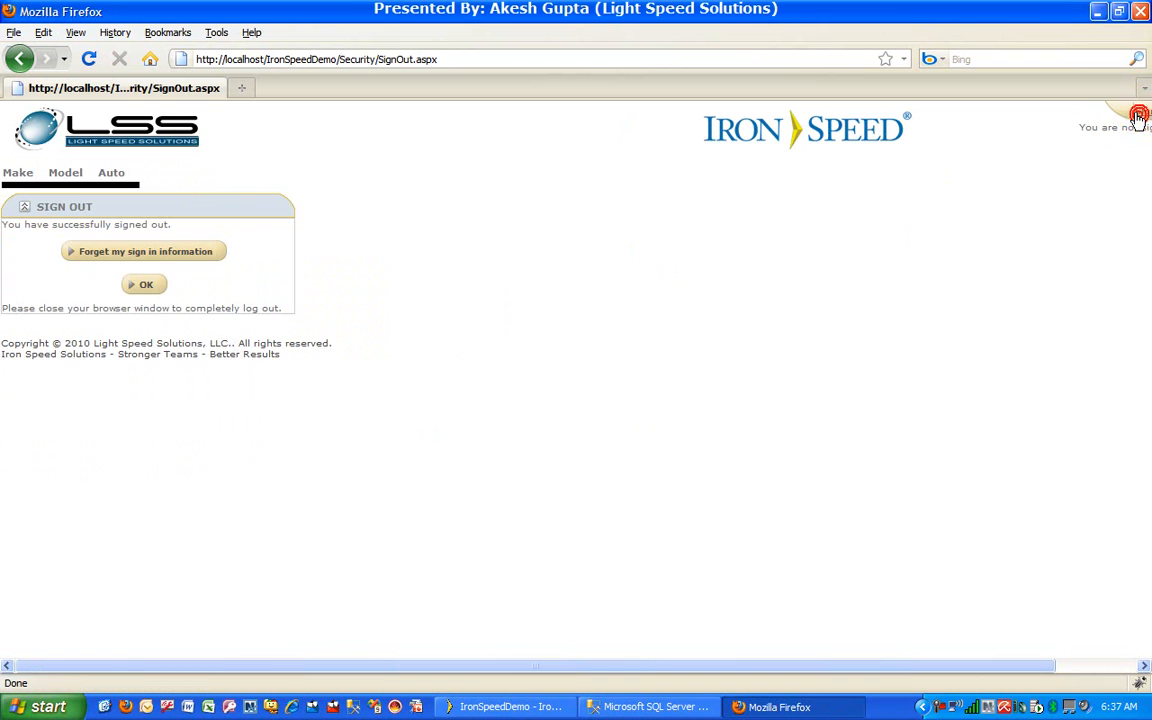
pyautogui.click(143, 285)
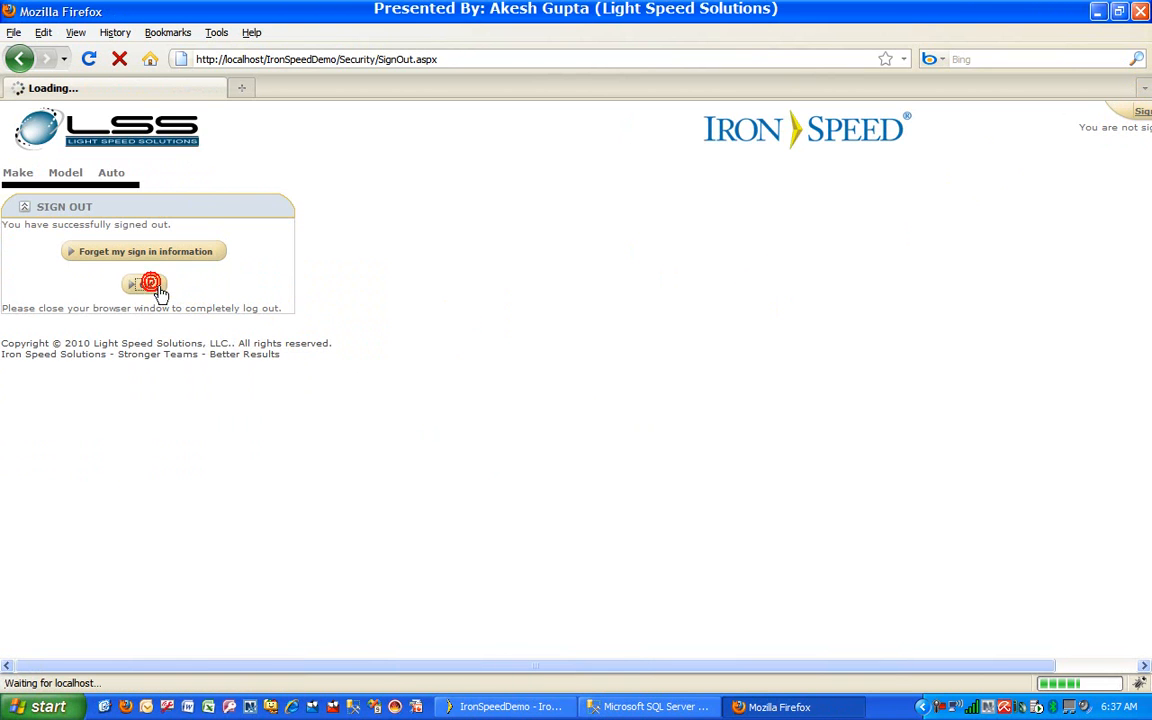
pyautogui.click(143, 284)
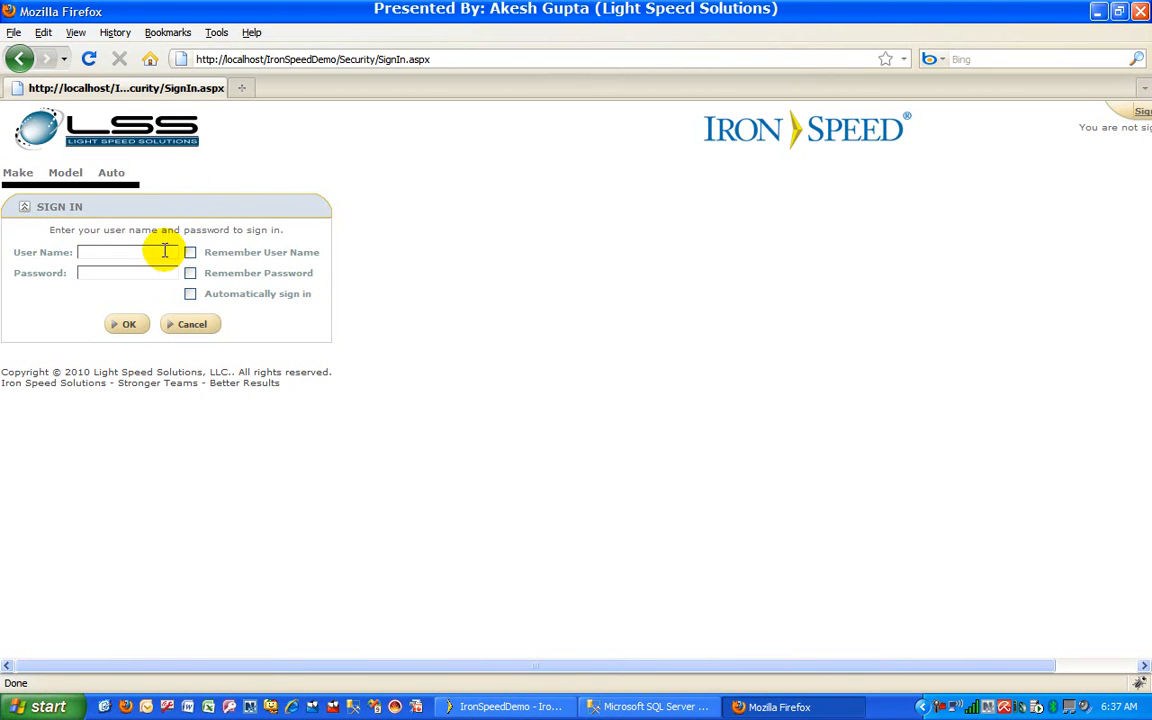
pyautogui.write('johndoe')
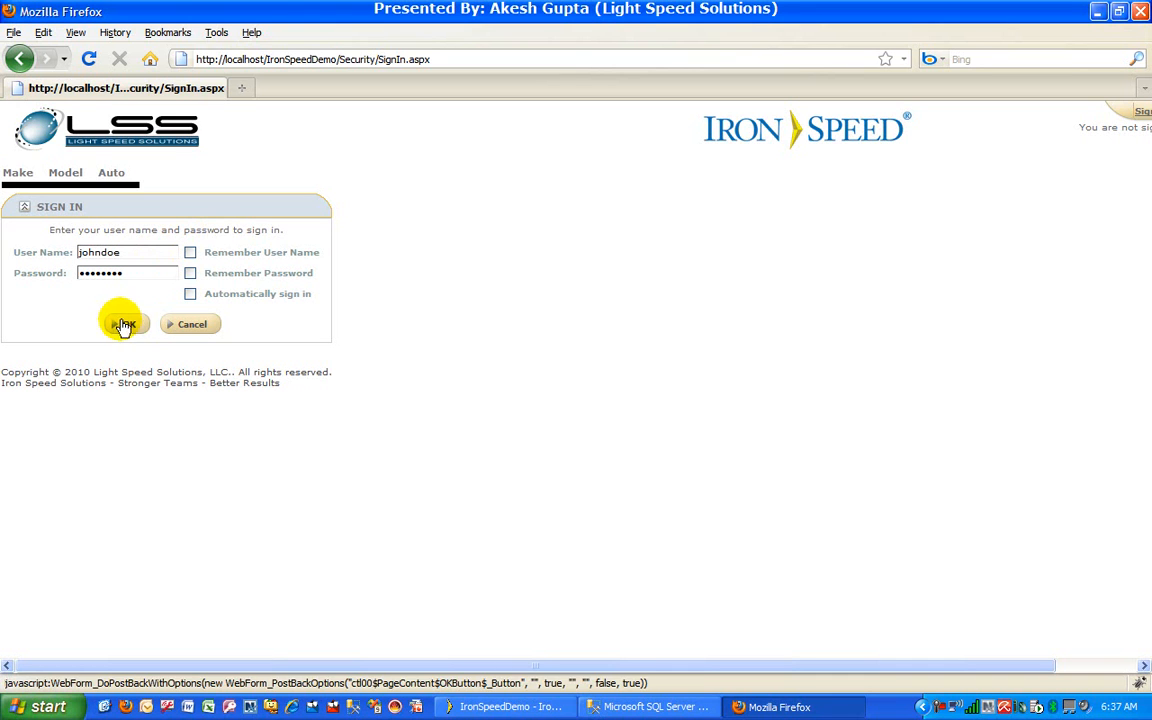
pyautogui.click(124, 324)
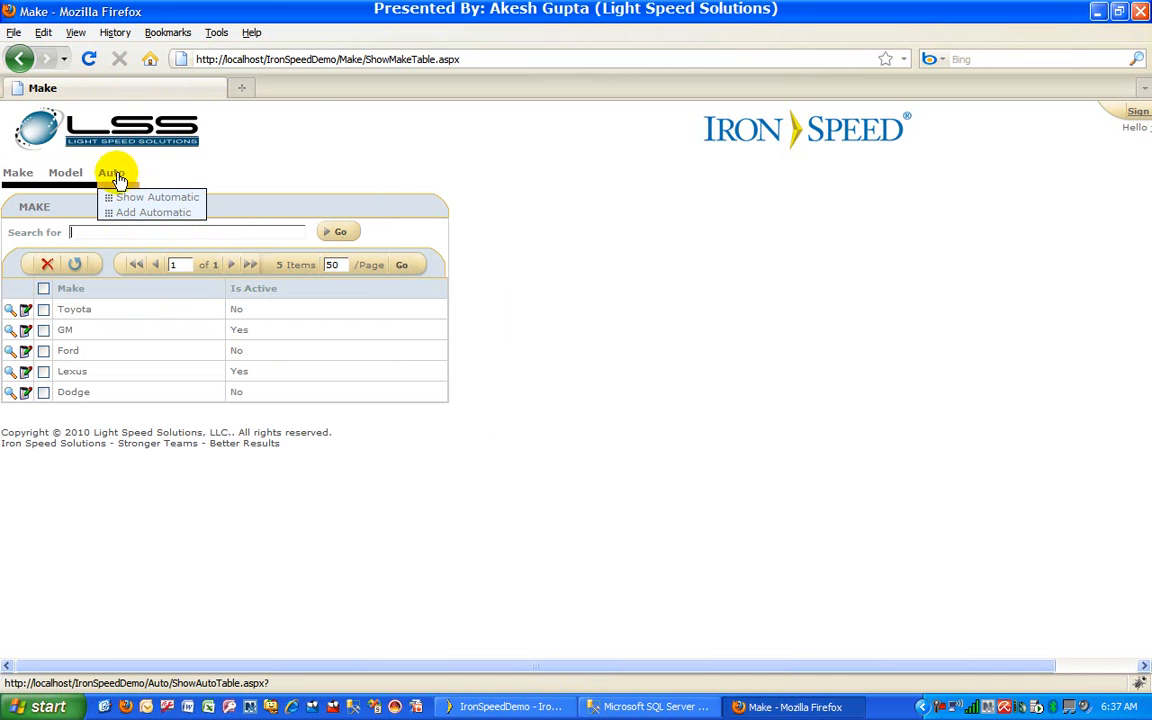
pyautogui.click(157, 197)
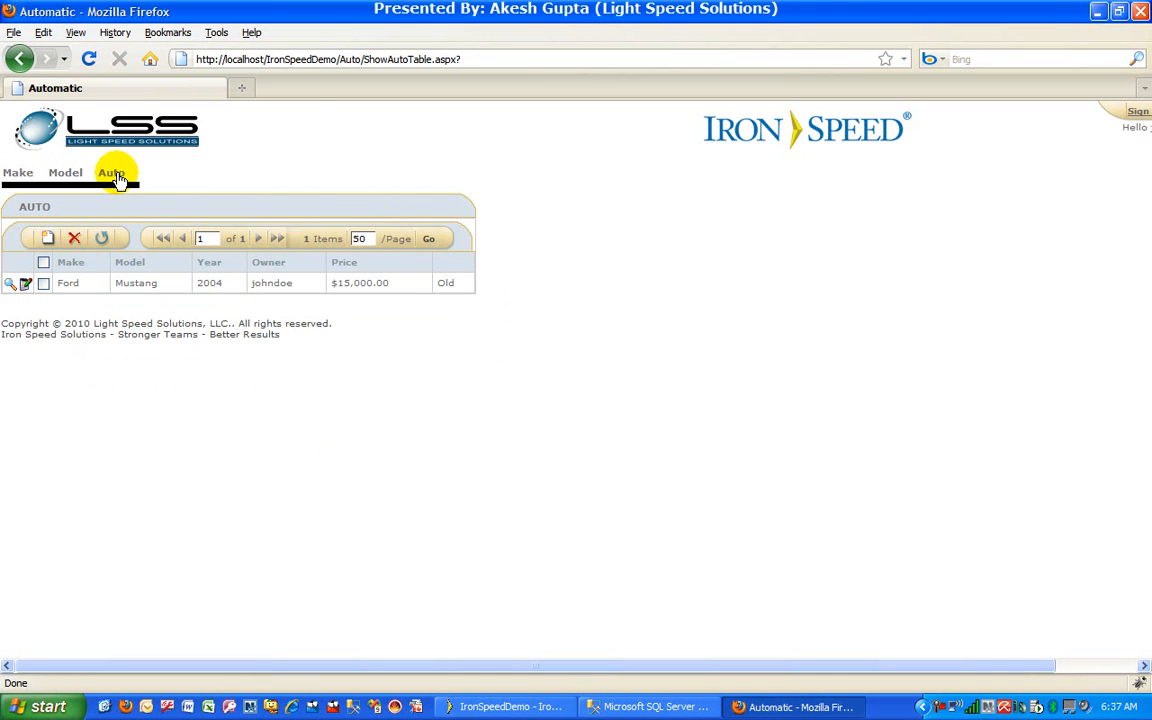
pyautogui.click(508, 707)
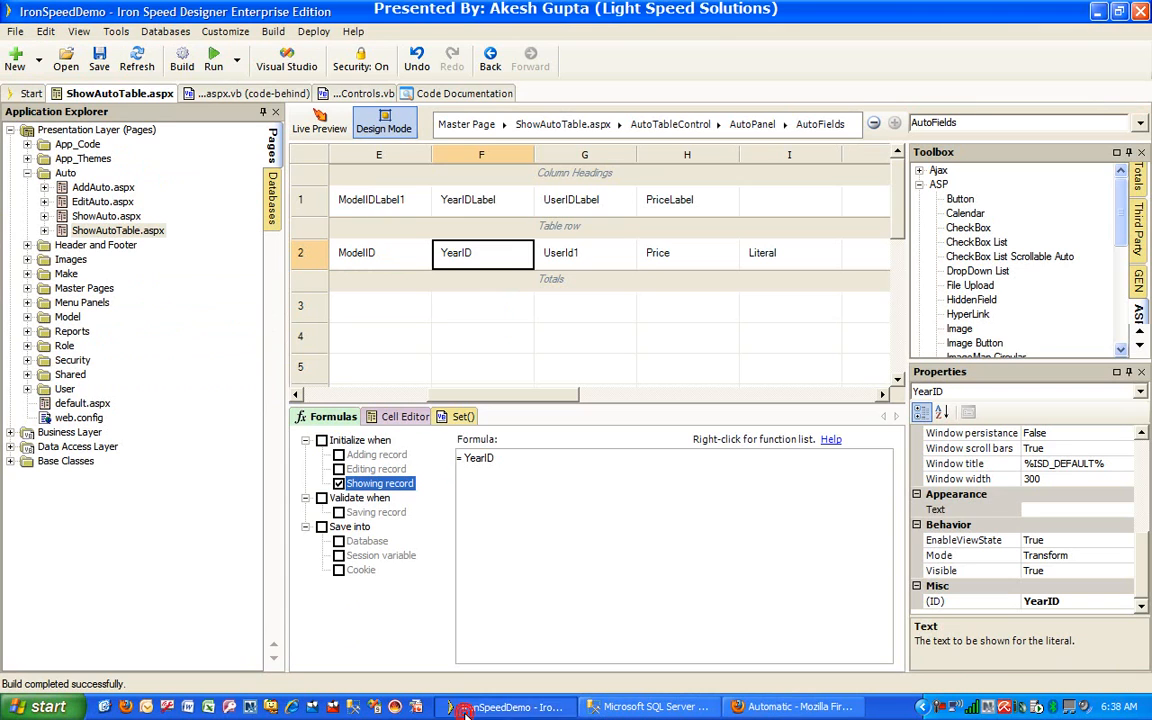
# Reopen the Auto query's WHERE condition UserID = UserId() for review
pyautogui.rightClick(483, 252)
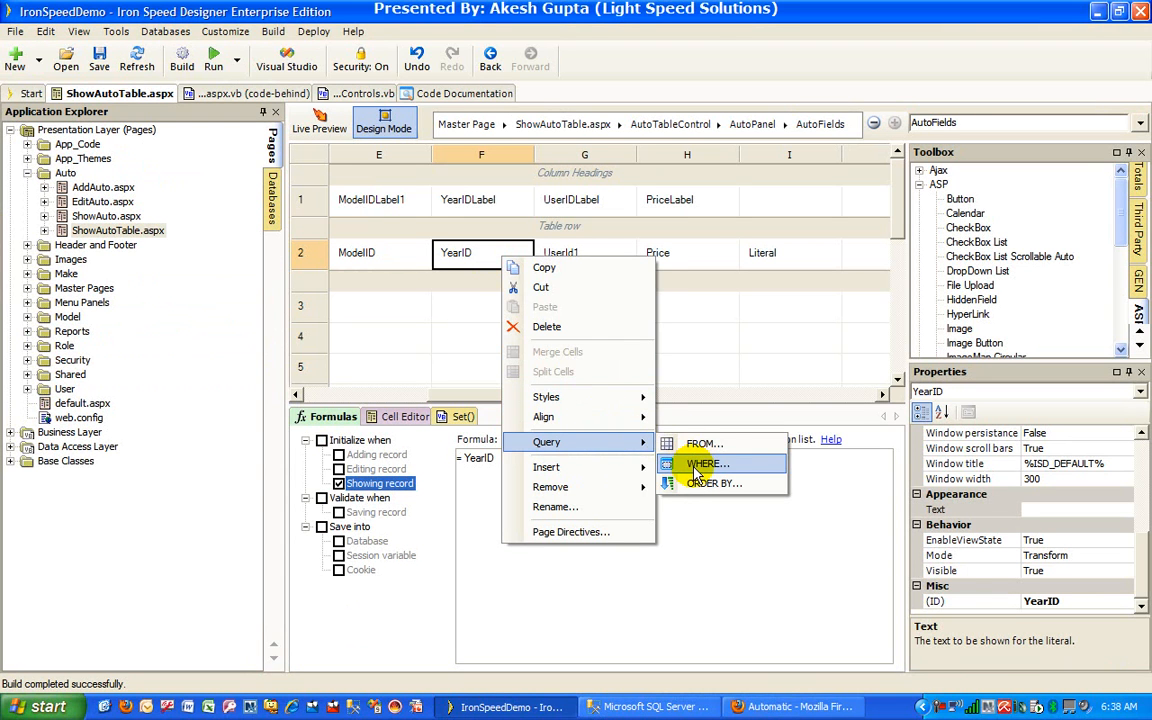
pyautogui.click(707, 463)
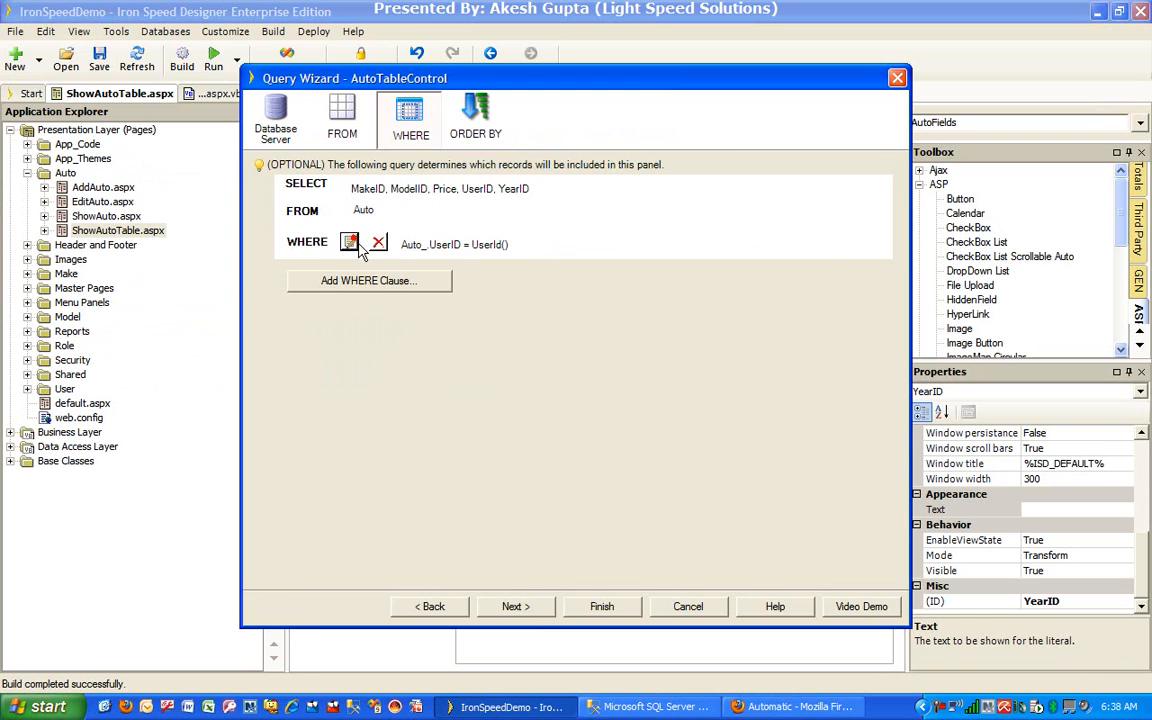
pyautogui.click(349, 243)
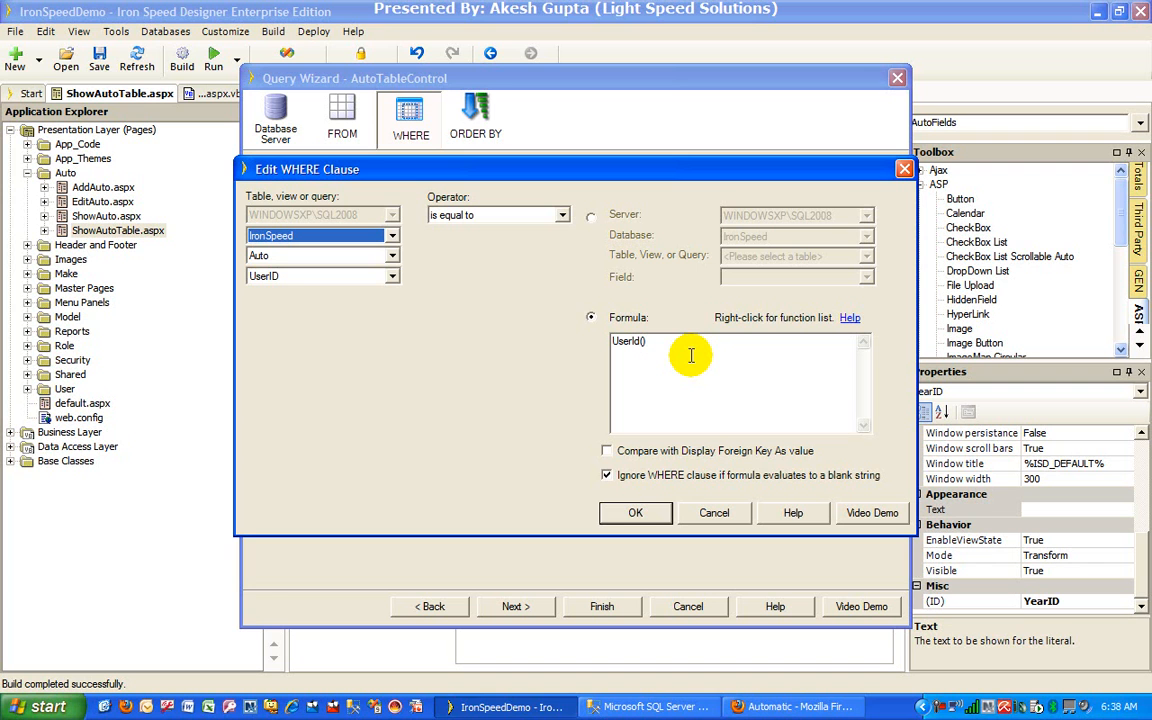
pyautogui.moveTo(415, 700)
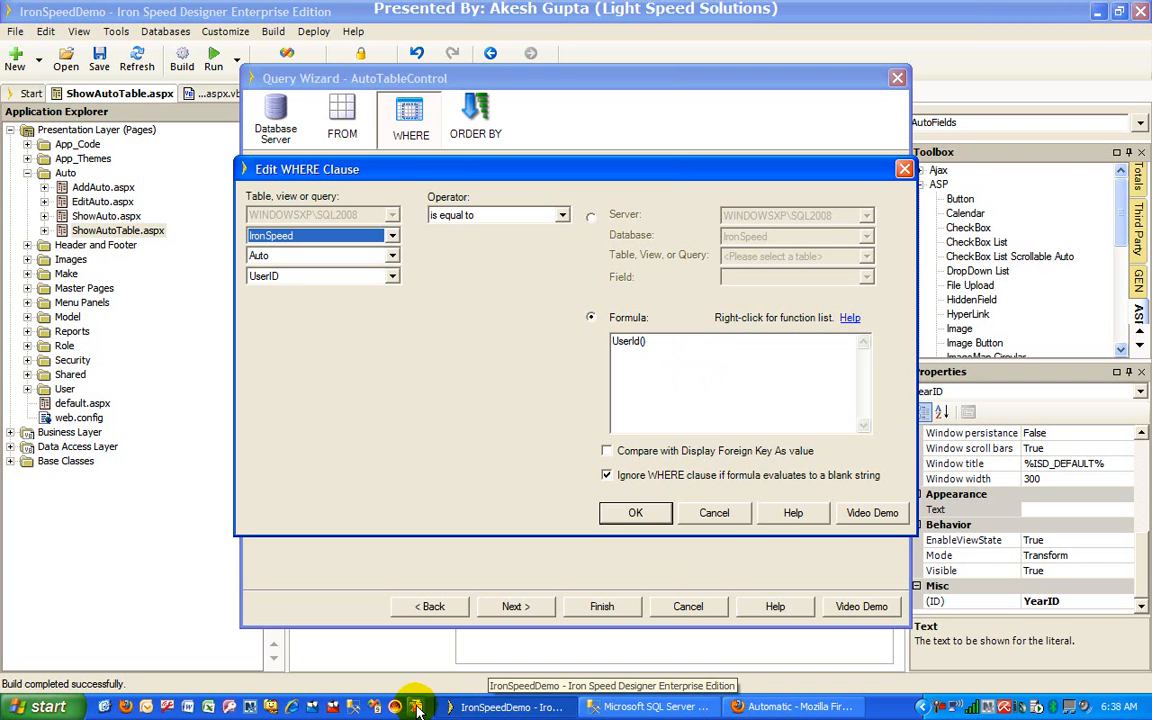